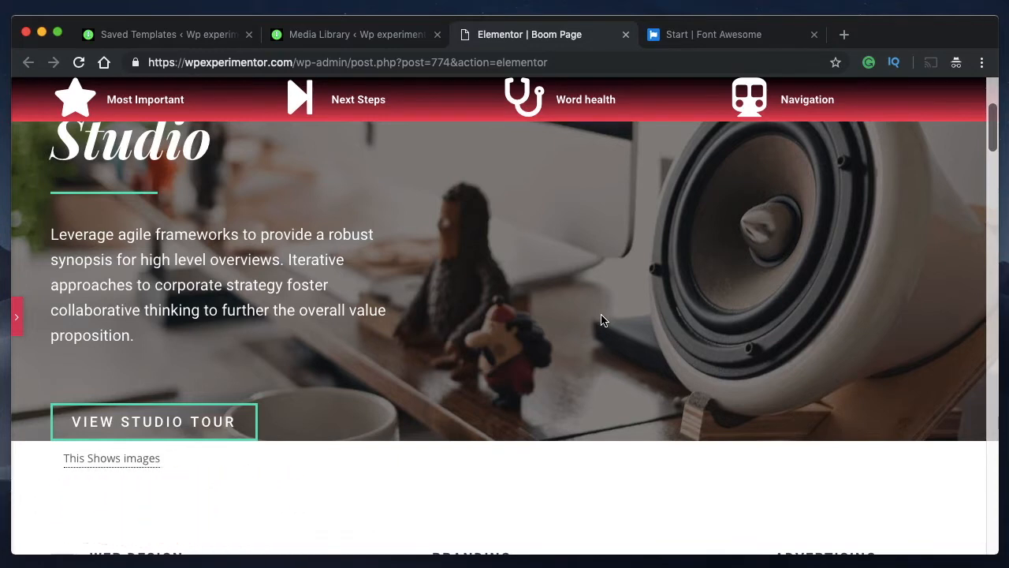
mouse_move(199, 450)
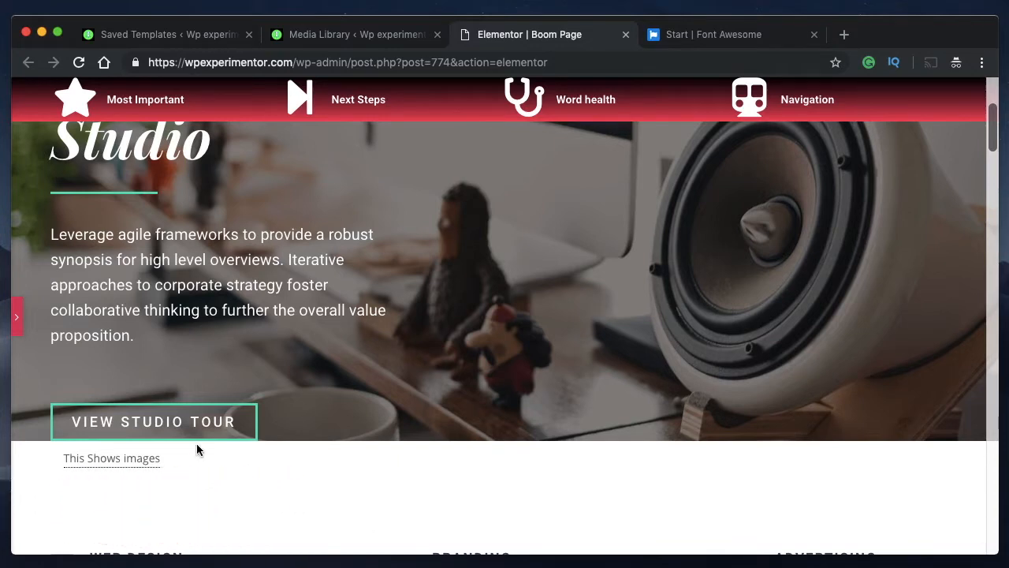
mouse_move(173, 460)
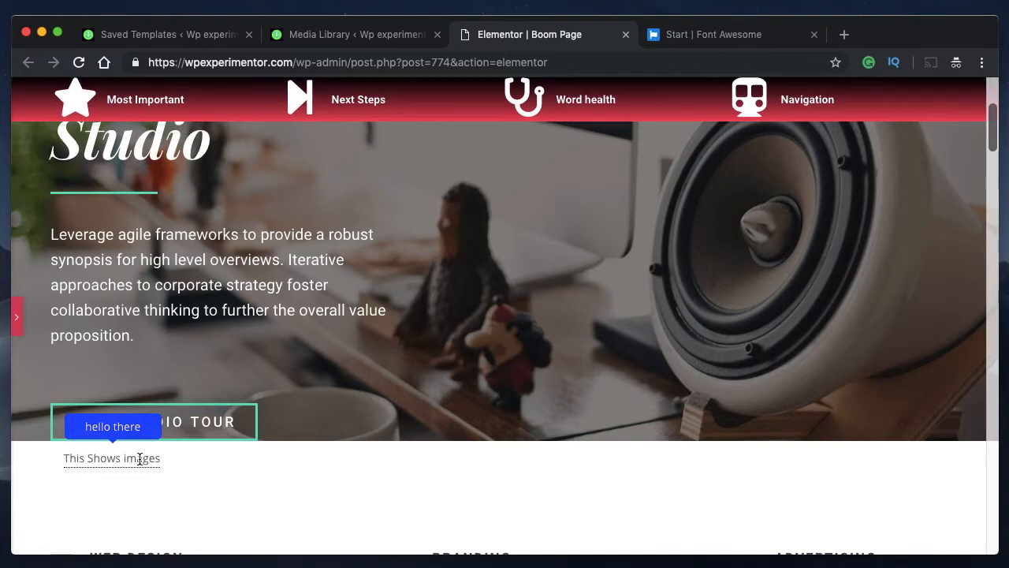
mouse_move(126, 461)
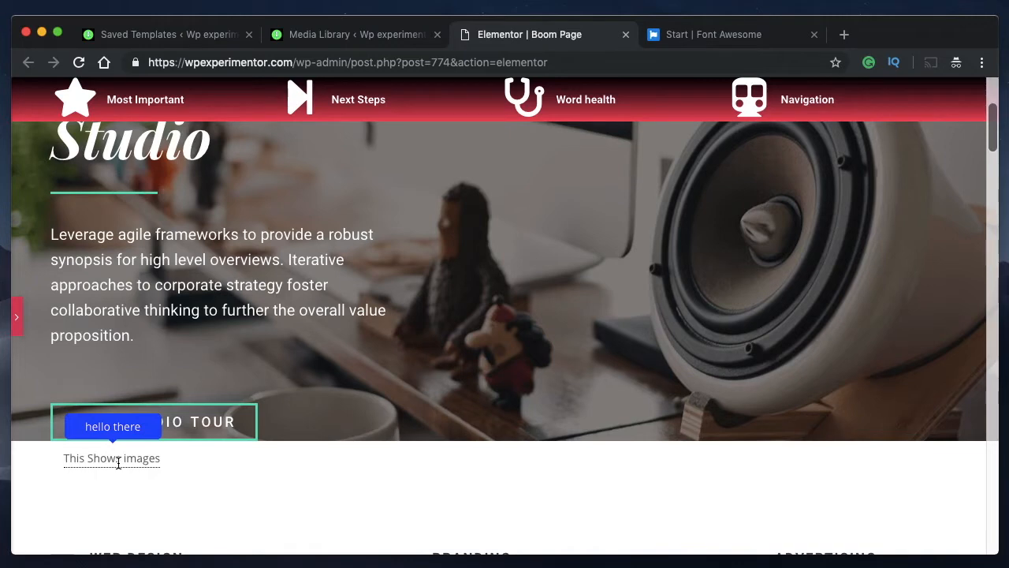
mouse_move(552, 264)
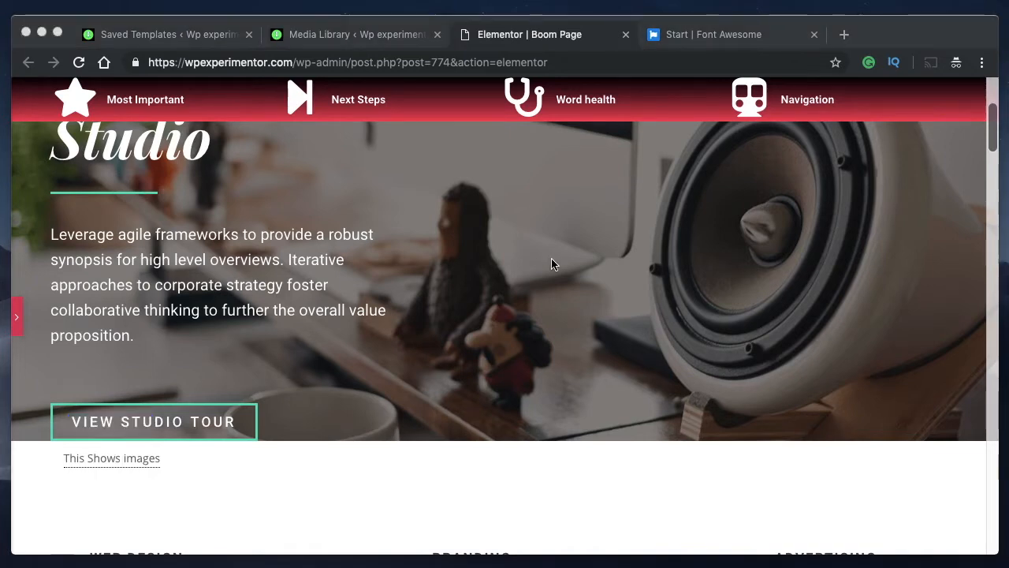
mouse_move(183, 466)
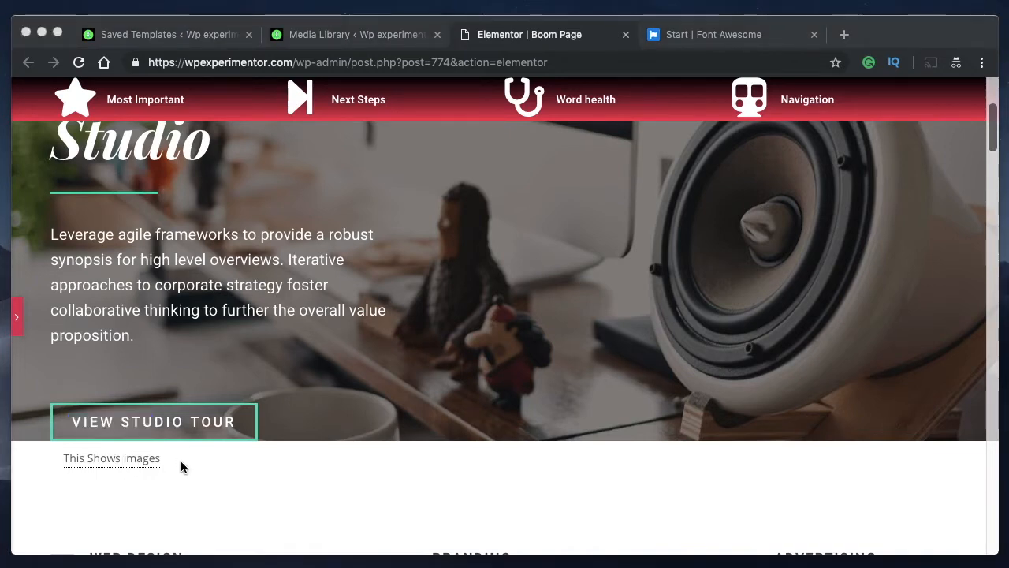
mouse_move(193, 470)
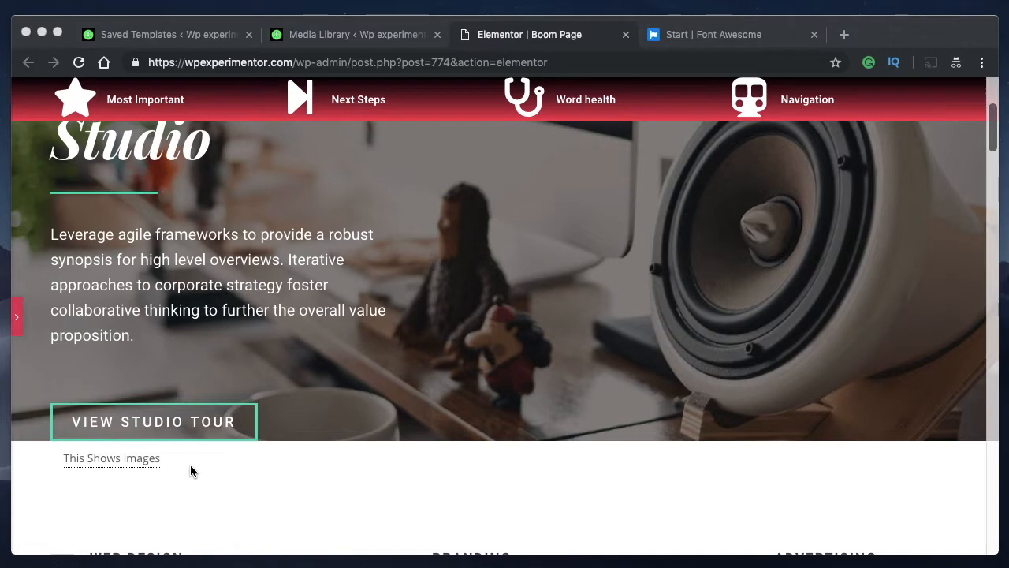
mouse_move(198, 471)
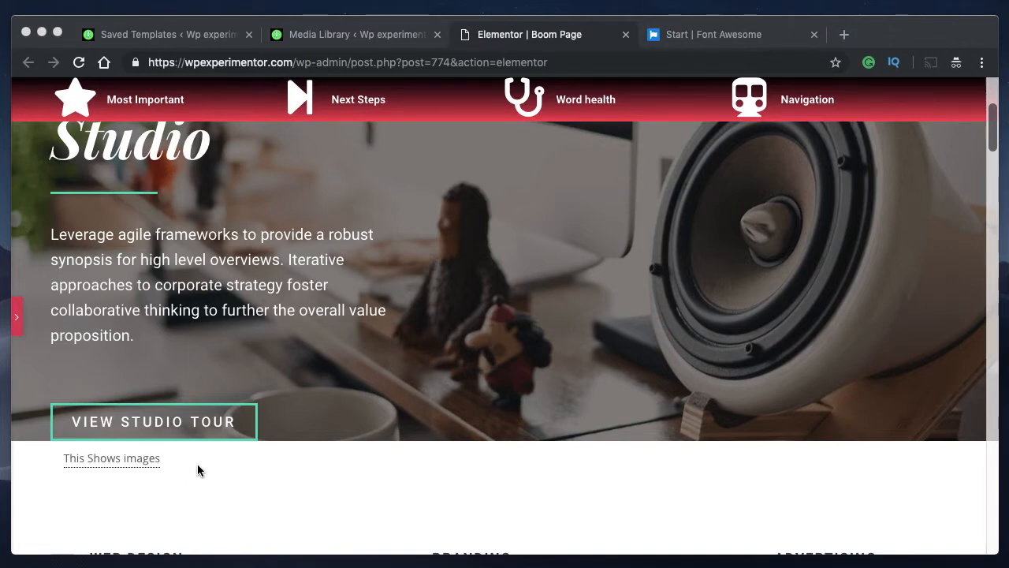
mouse_move(122, 458)
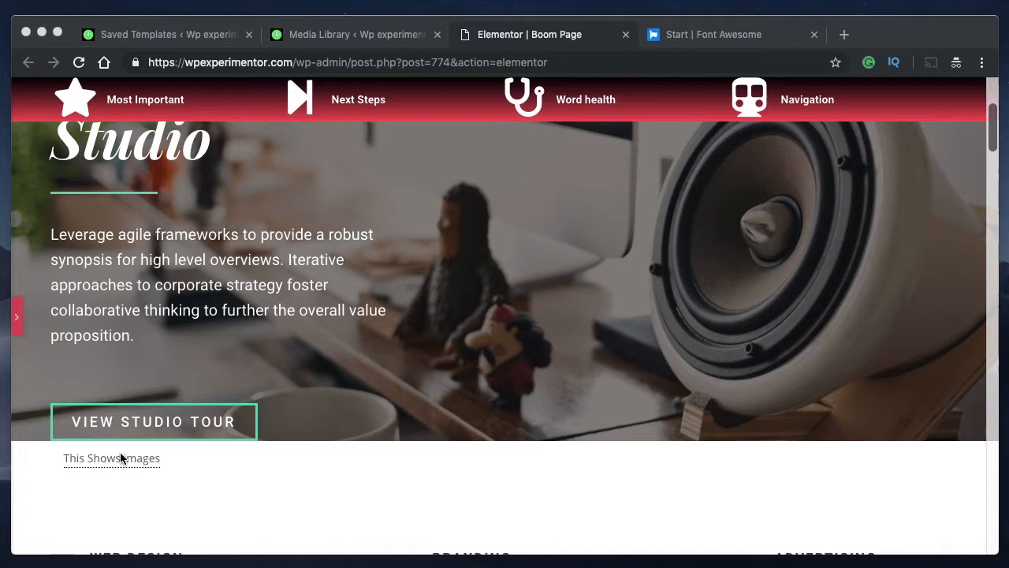
mouse_move(114, 473)
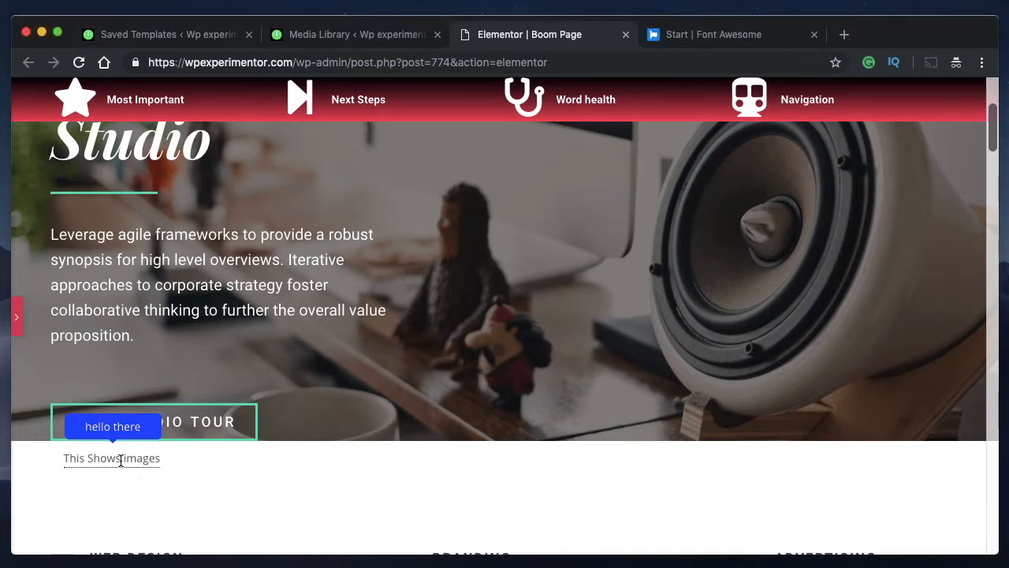
mouse_move(221, 473)
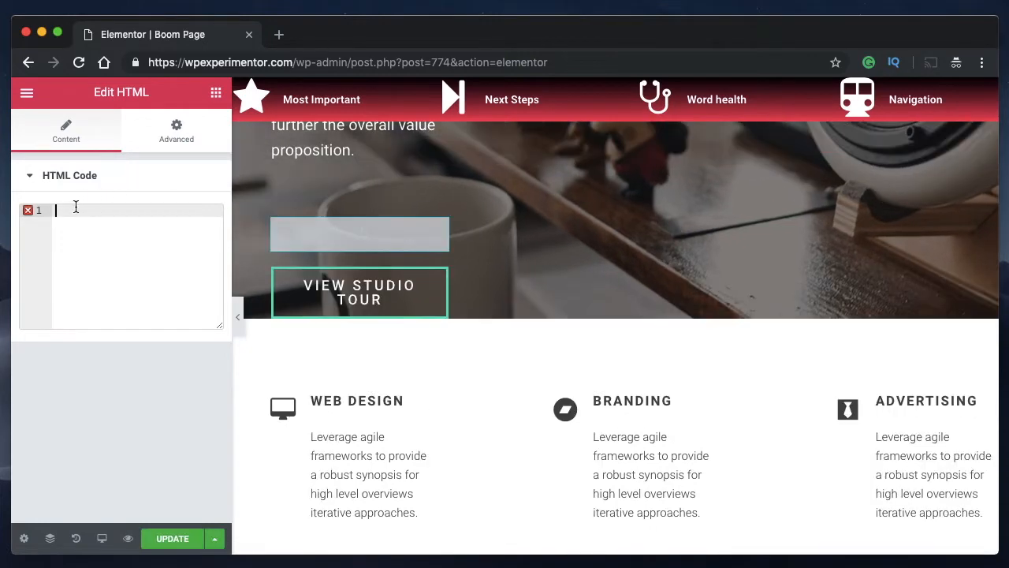
Type an empty <style></style> block followed by an opening <div> into the HTML code
text(<)
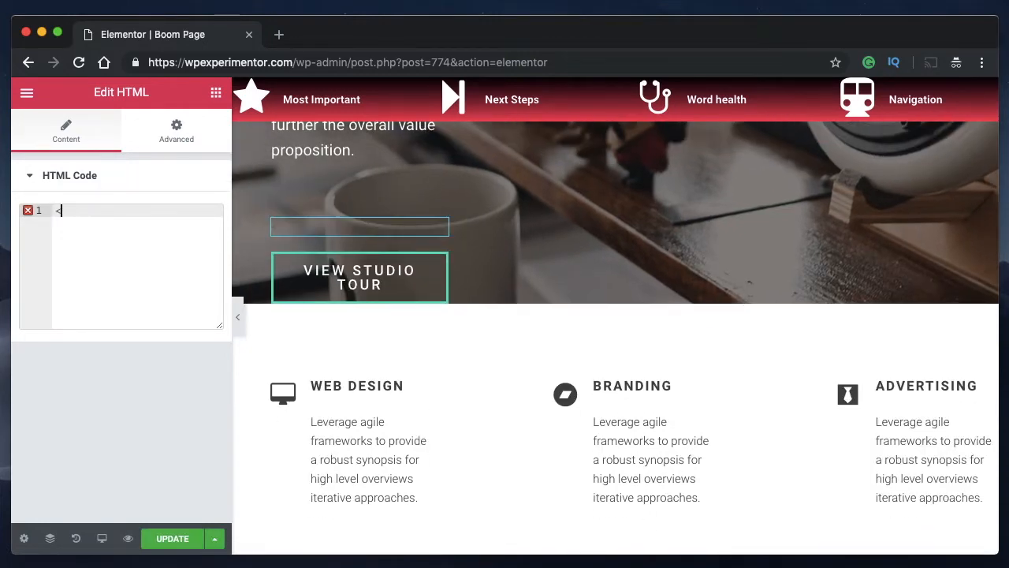
text(style>)
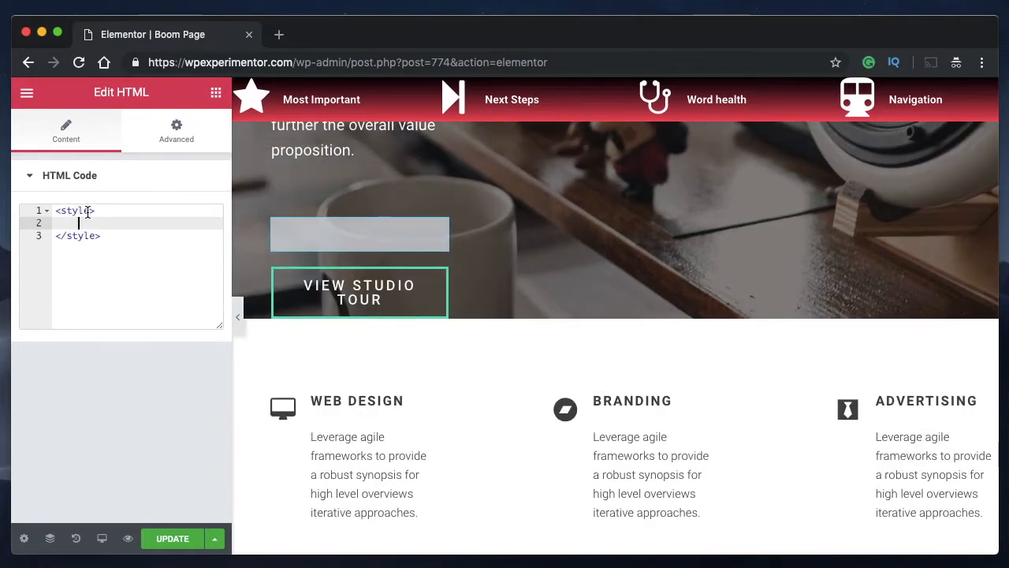
double_click(77, 234)
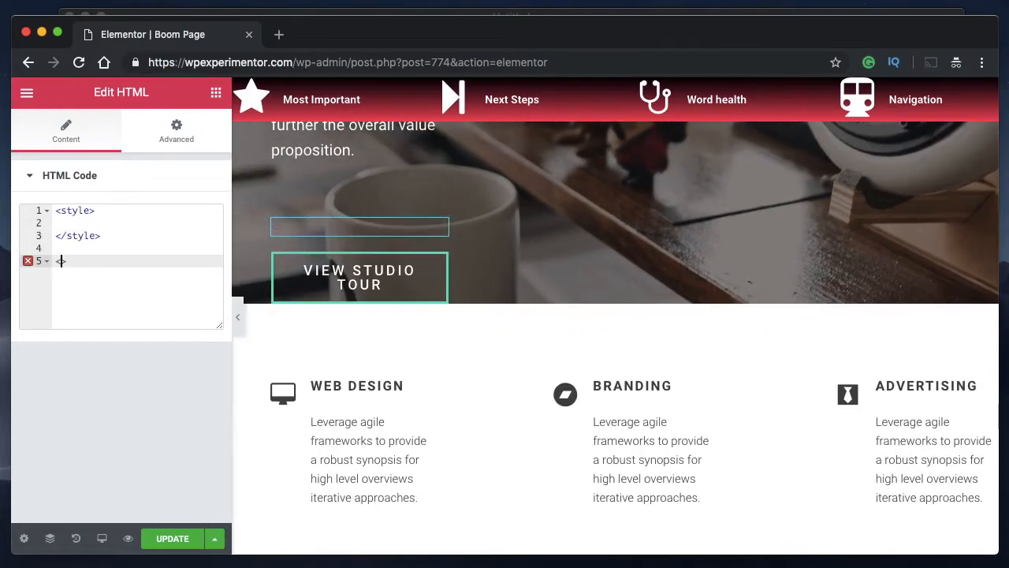
text(<div>)
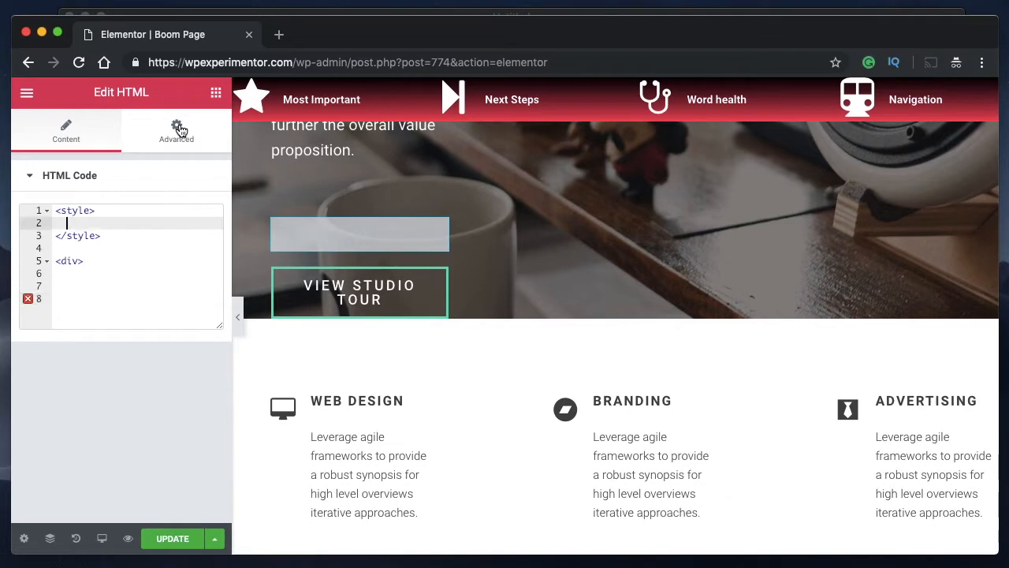
Glance at the Advanced settings, then place the cursor inside the style block
click(175, 131)
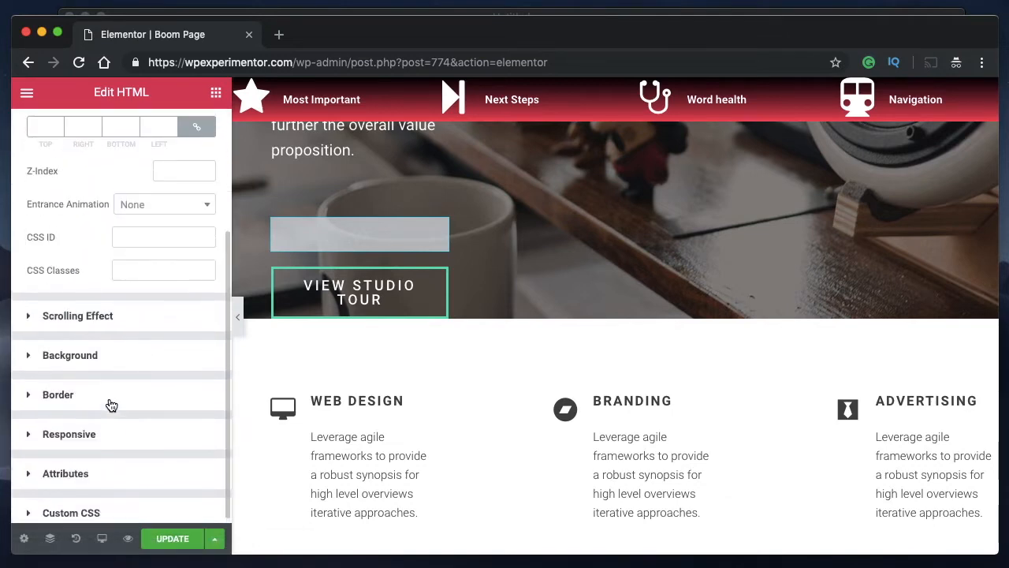
click(66, 130)
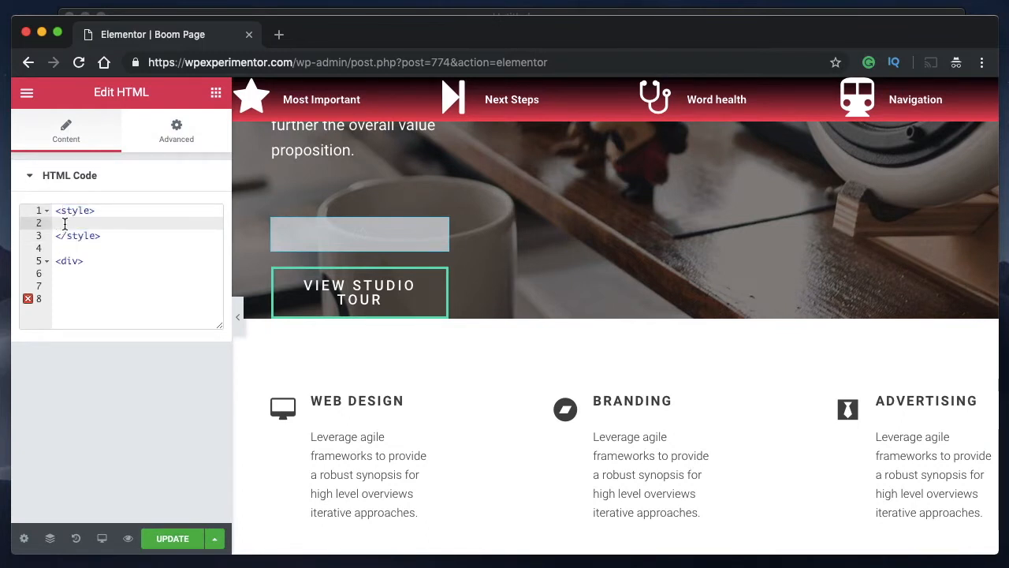
click(65, 223)
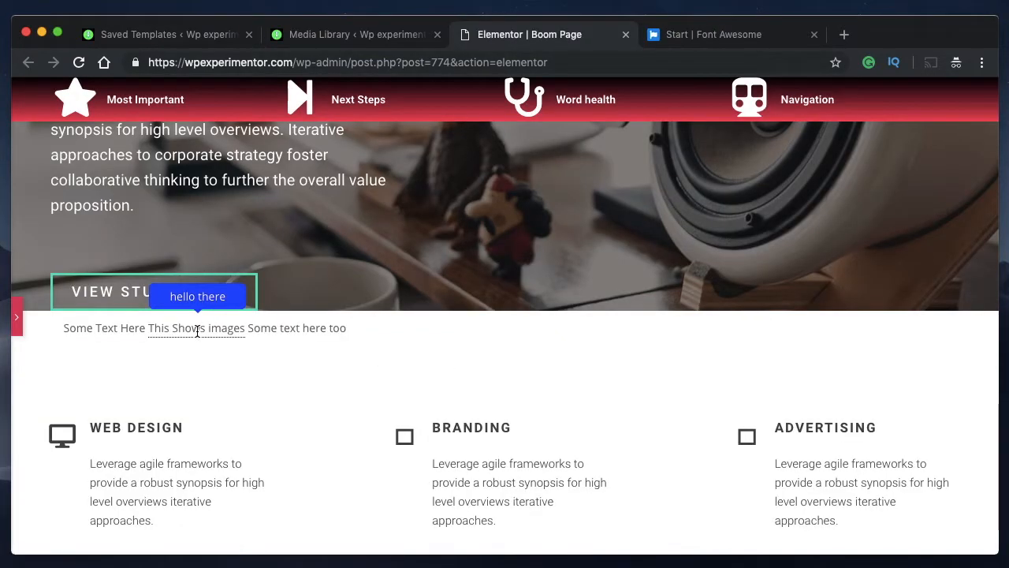
mouse_move(127, 329)
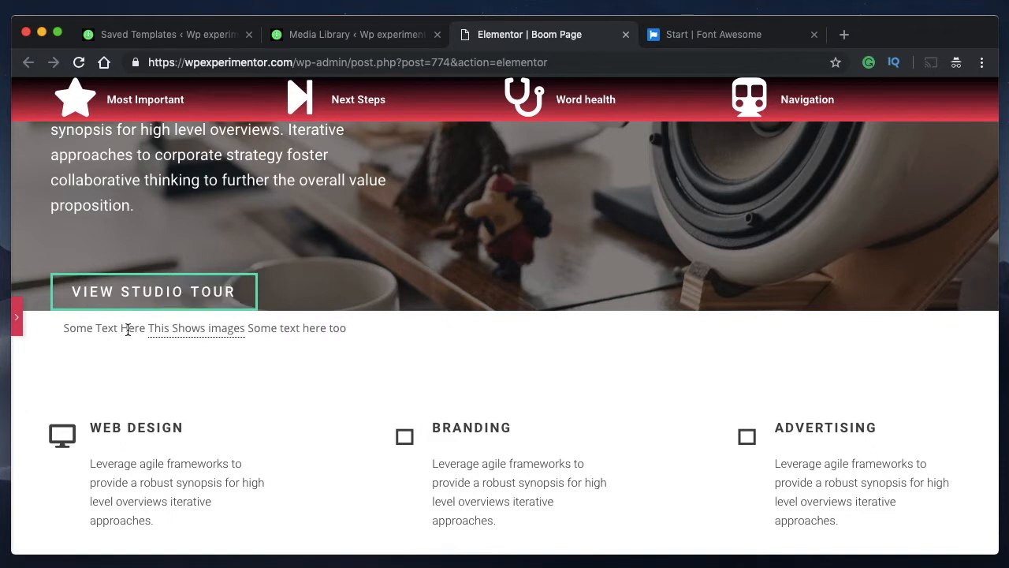
Select the words 'Here' and 'Some' around the tooltip to check its inline placement
double_click(133, 328)
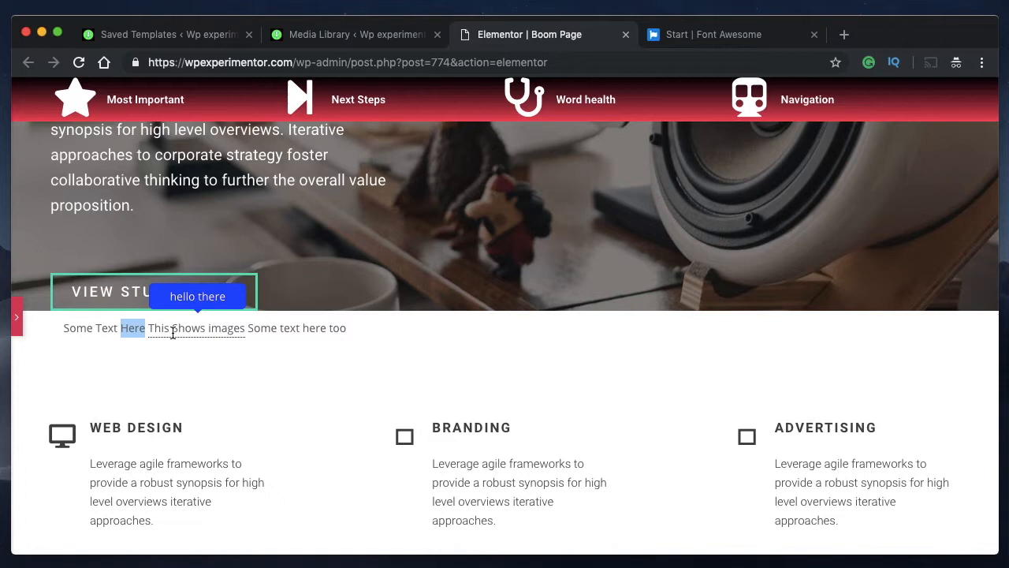
mouse_move(276, 348)
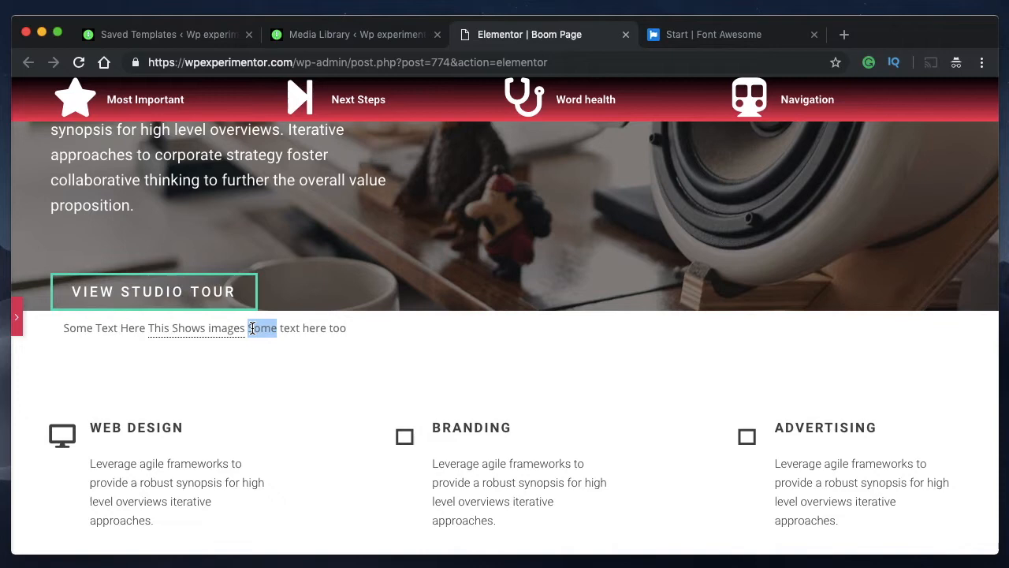
double_click(262, 328)
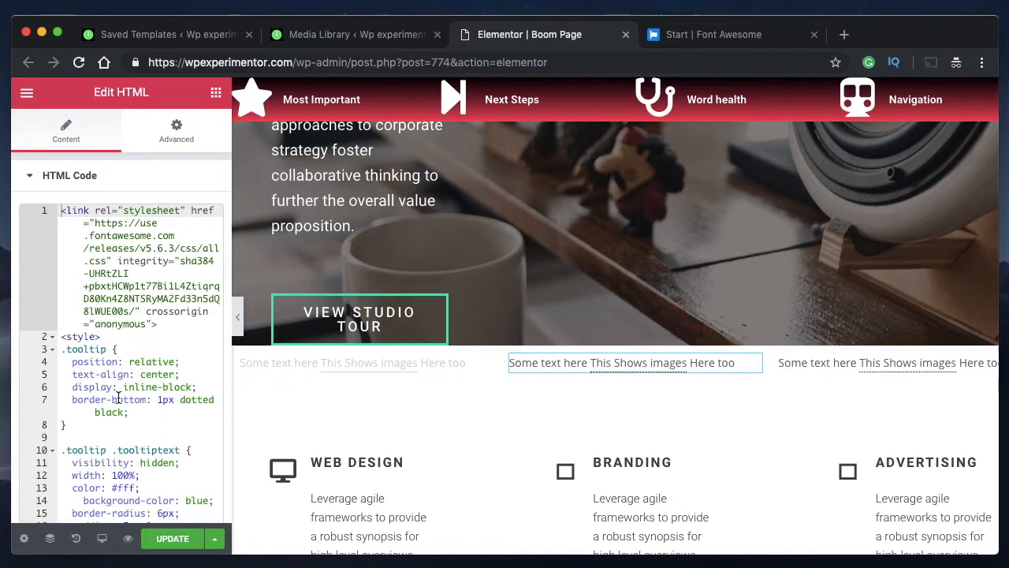
Type 'Unique Text' inside the middle widget's opening div
scroll(down, 3)
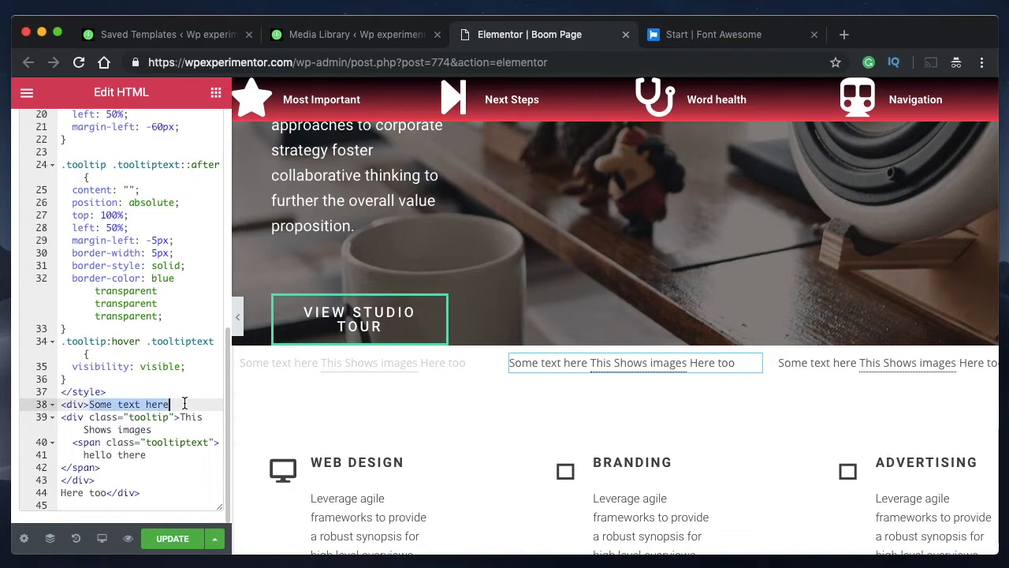
text(Unique)
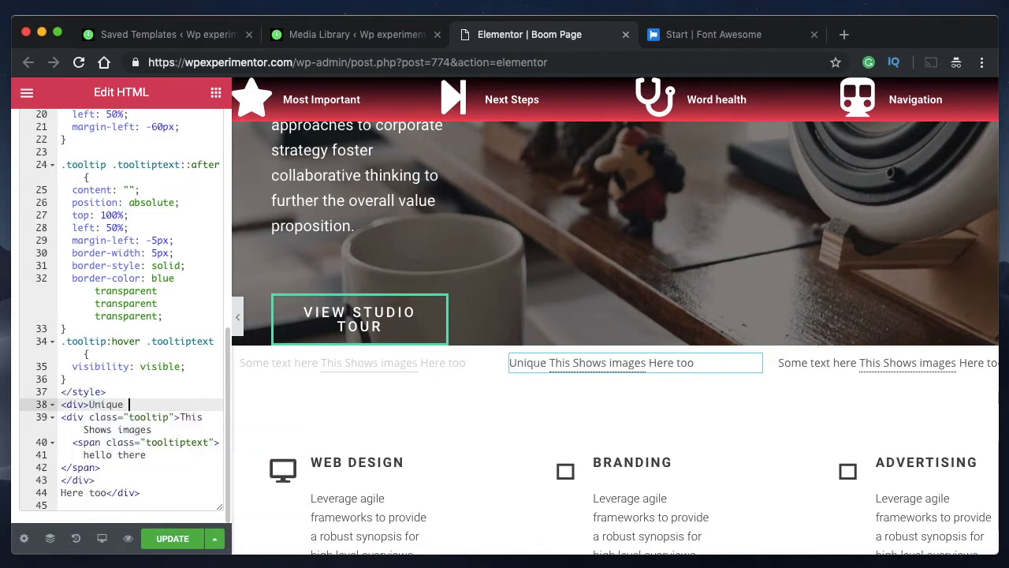
text(Text)
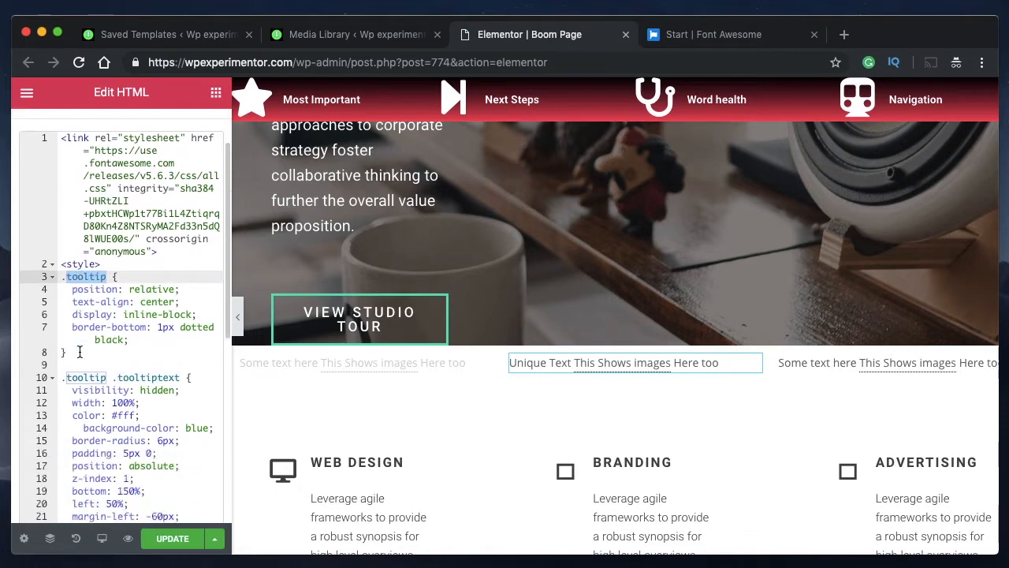
scroll(down, 3)
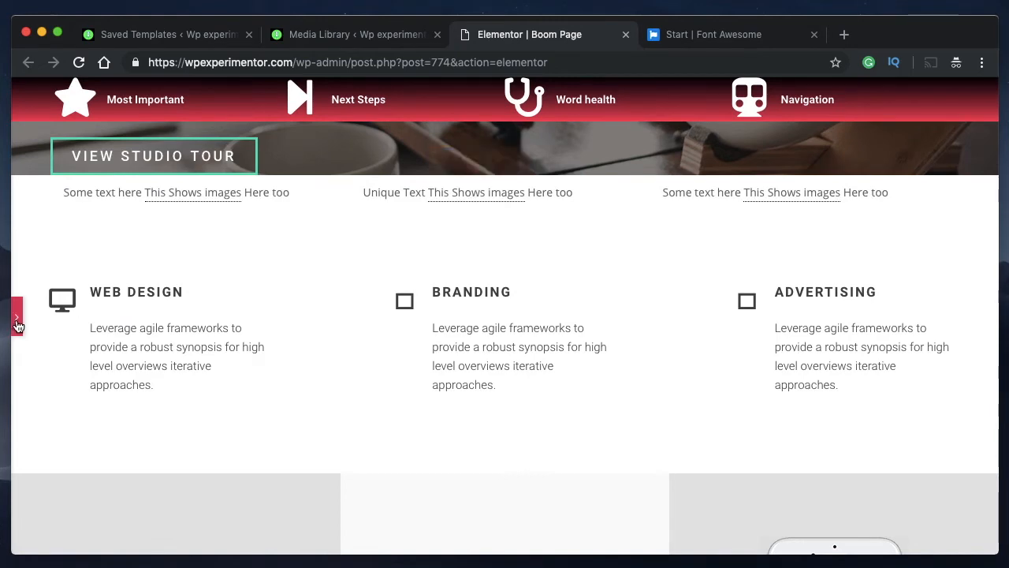
Reopen the middle widget's code and change the .tooltip selectors to .tooltip1
click(17, 316)
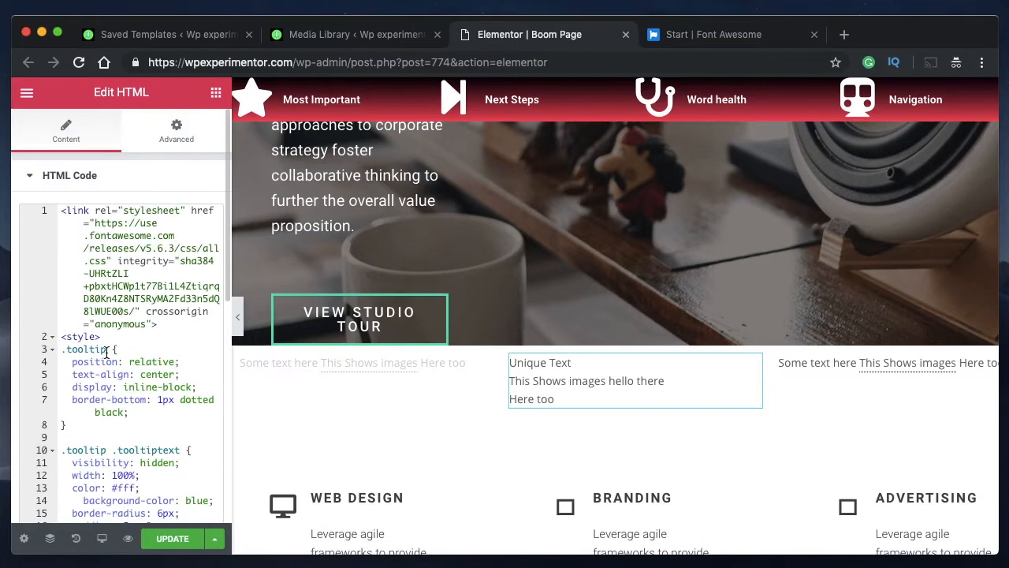
scroll(down, 3)
text(1)
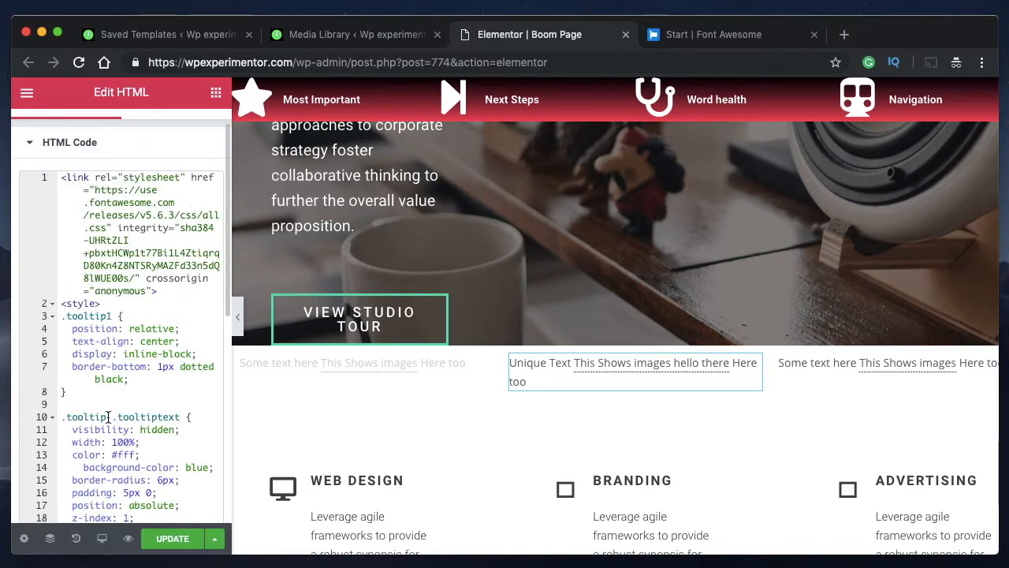
scroll(down, 3)
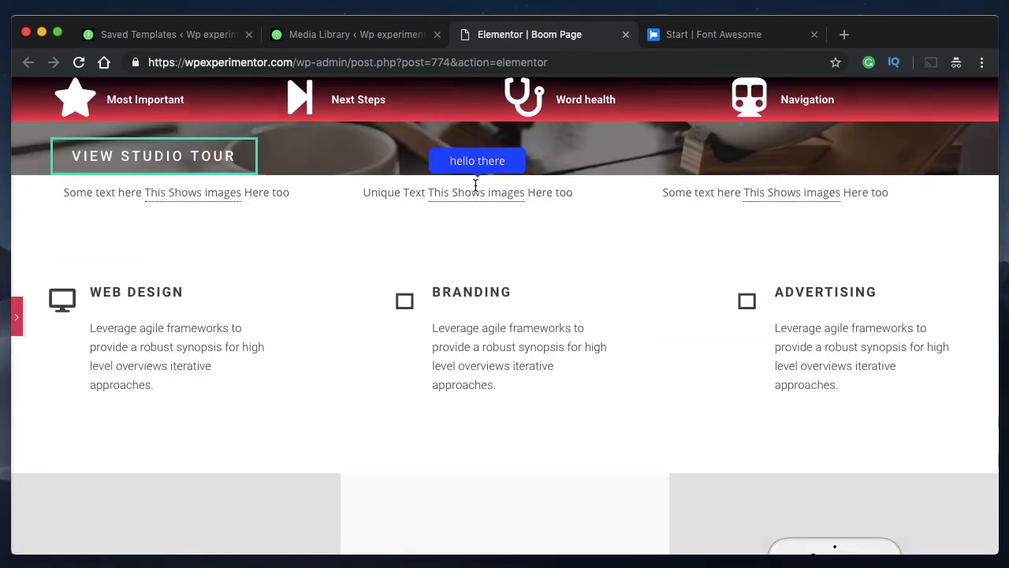
mouse_move(467, 197)
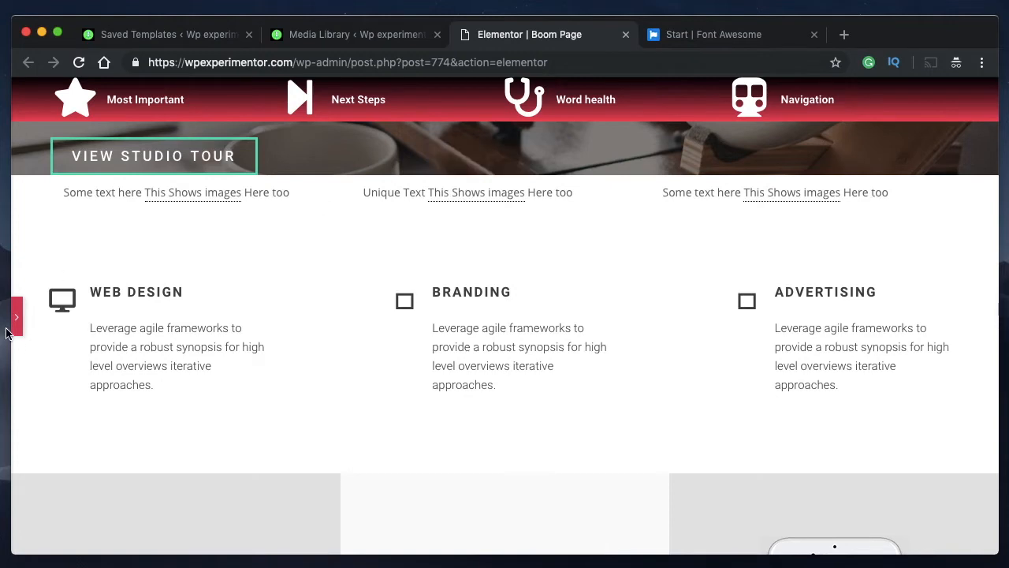
Rename .tooltiptext to .tooltiptext1 and retype the bubble's background-color value
click(16, 316)
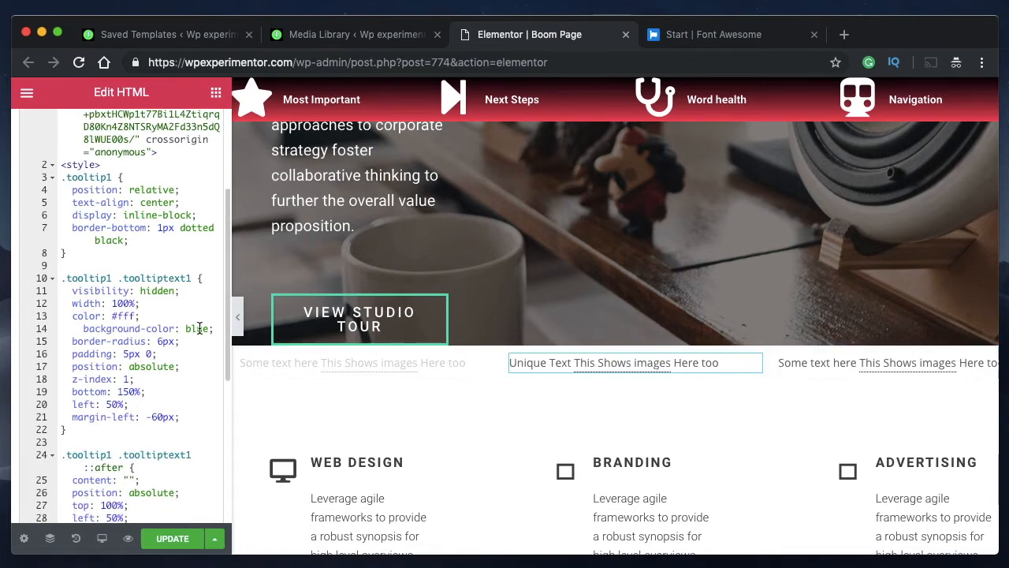
text(p)
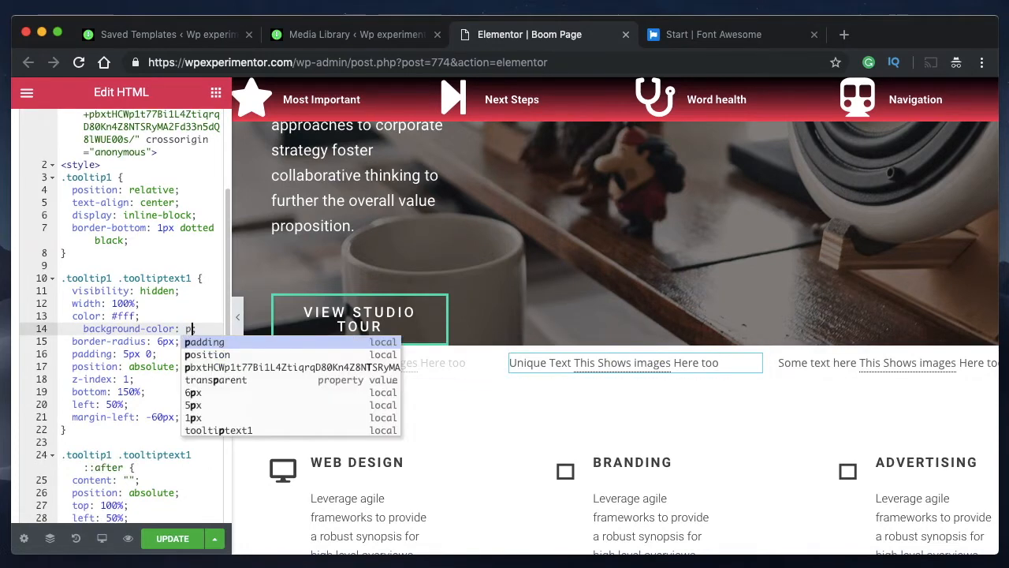
text(i)
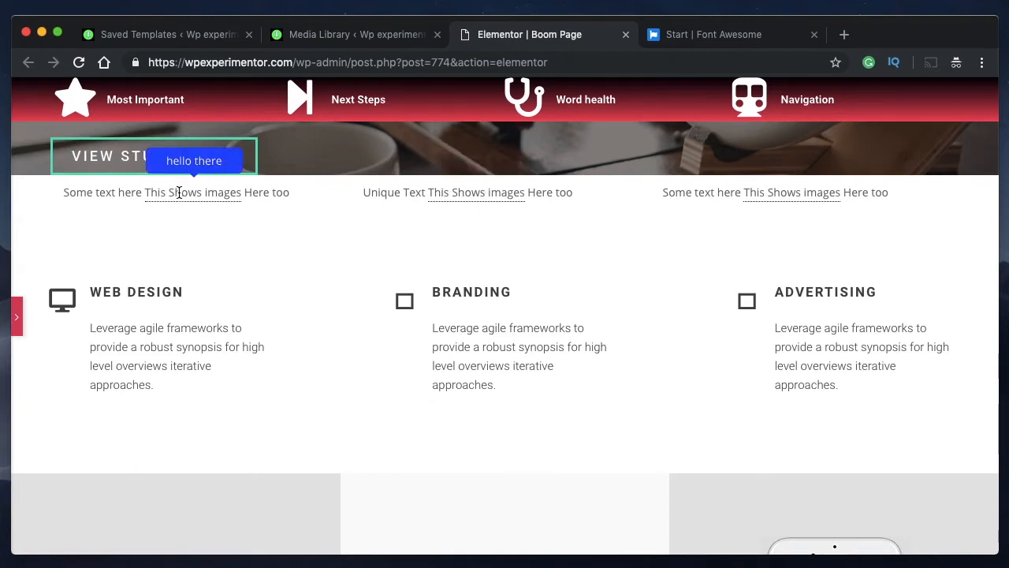
mouse_move(232, 253)
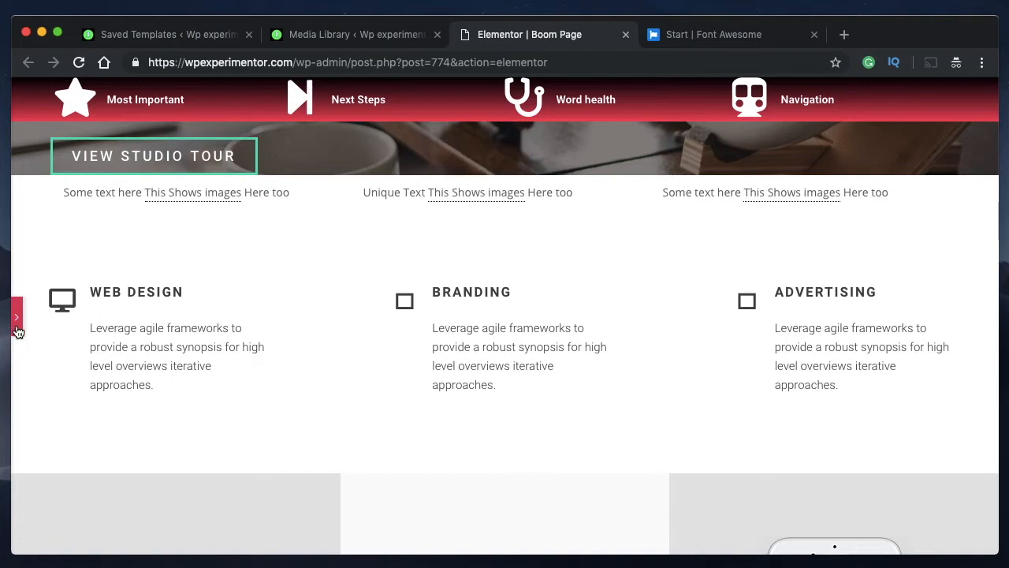
click(16, 316)
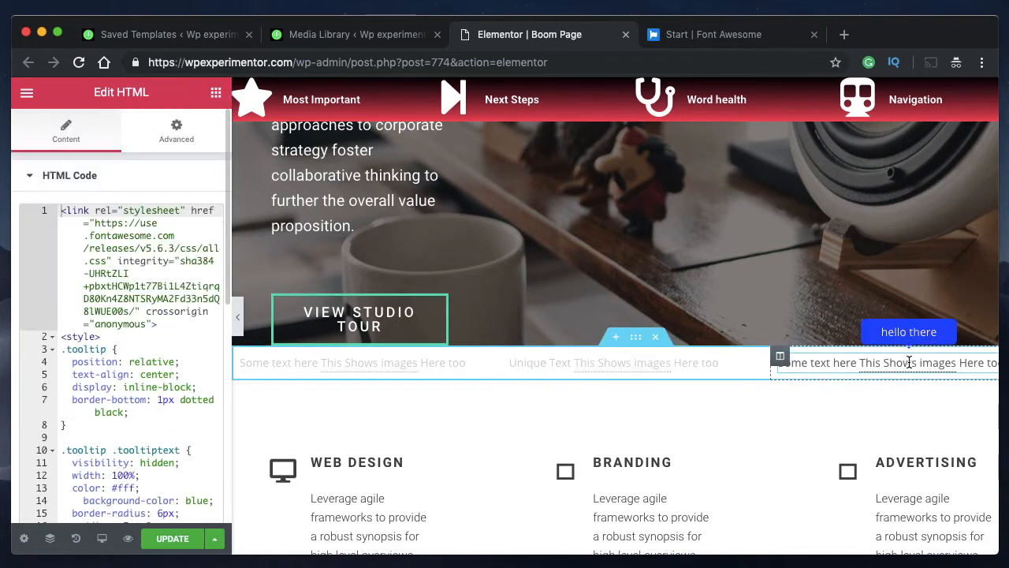
mouse_move(904, 365)
text(Hover over Me)
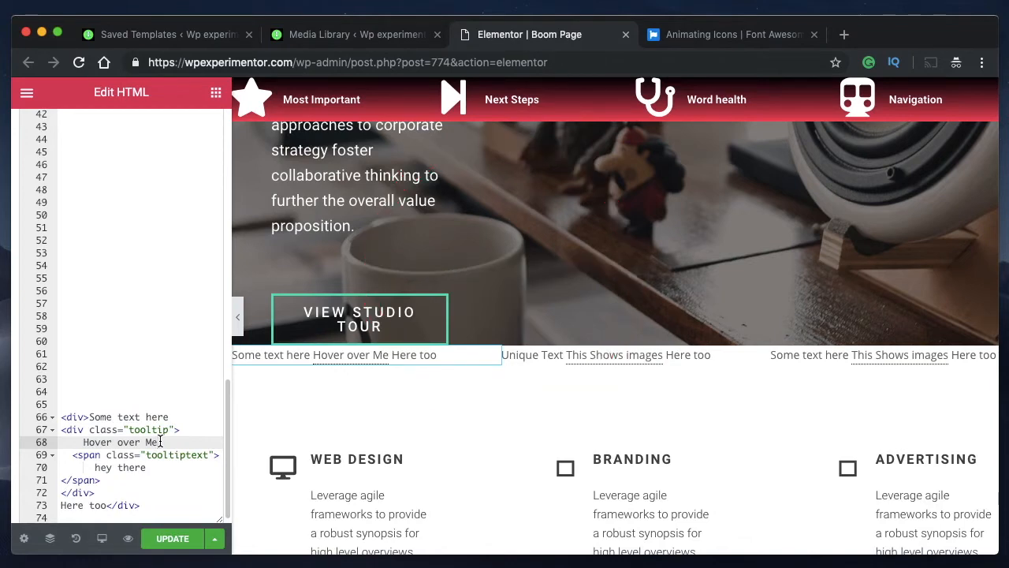
Replace the 'Hover over Me' trigger words with a fas fa-cog Font Awesome icon
double_click(151, 441)
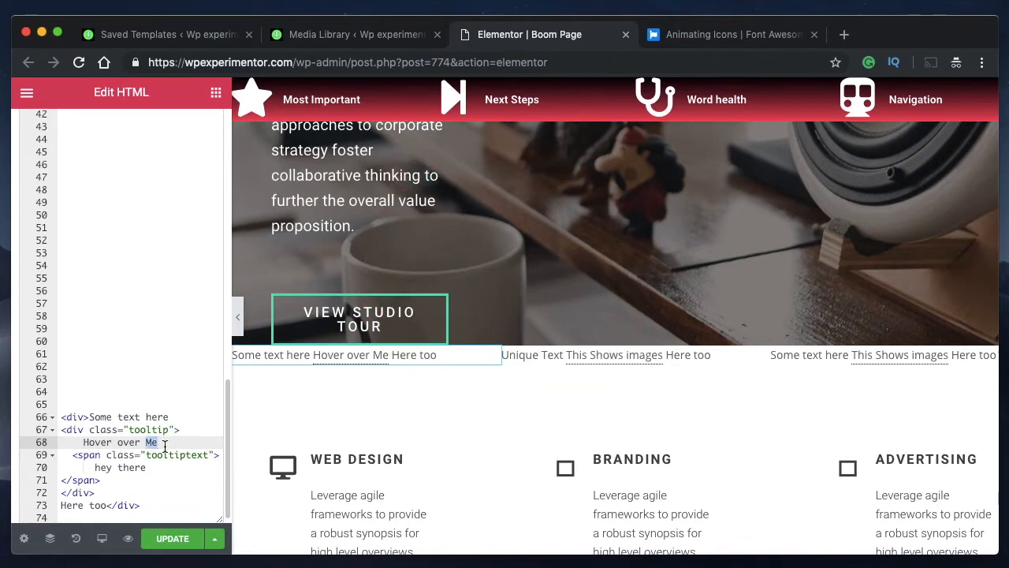
mouse_move(363, 354)
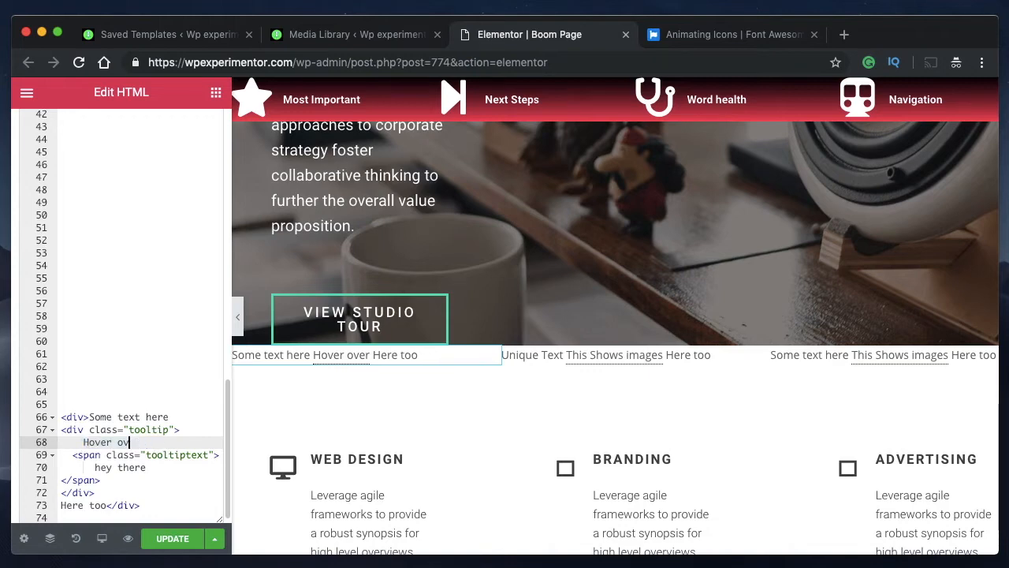
key(Backspace)
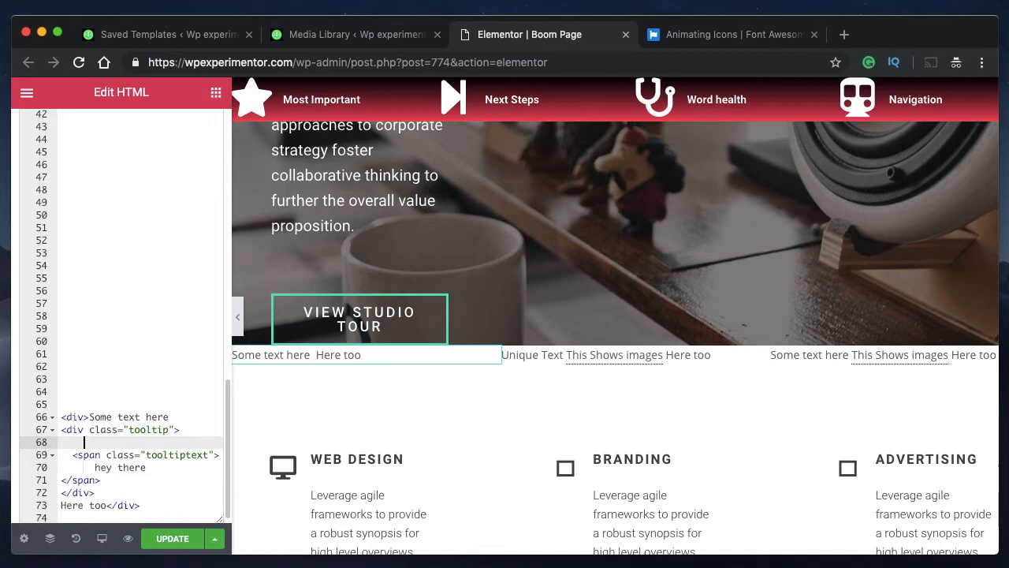
text(<i class="fas fa-cog fa-5x"></i>)
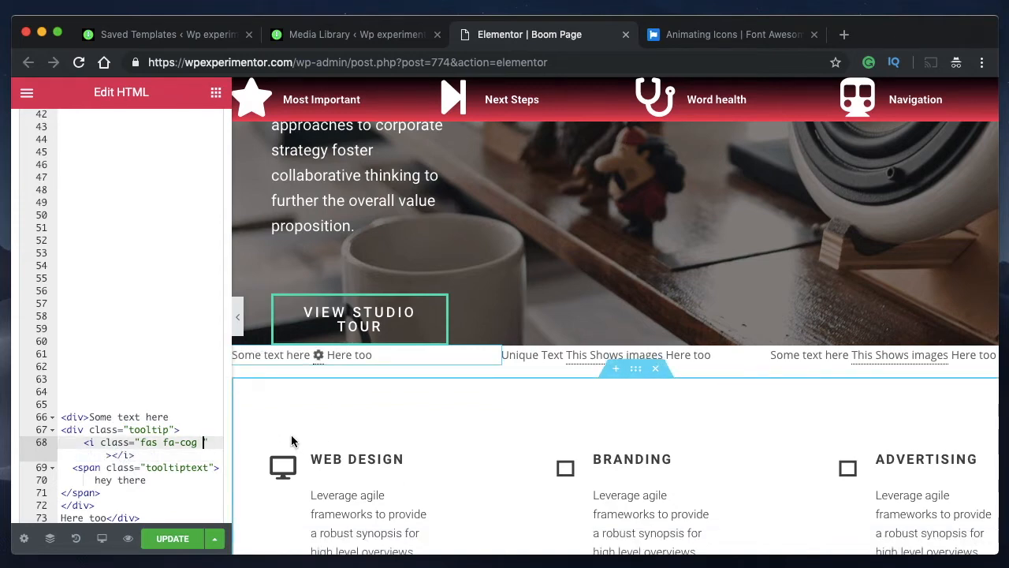
Resize the cog to fa-2x, then remove it and retype 'Hover over me'
text(fa-1)
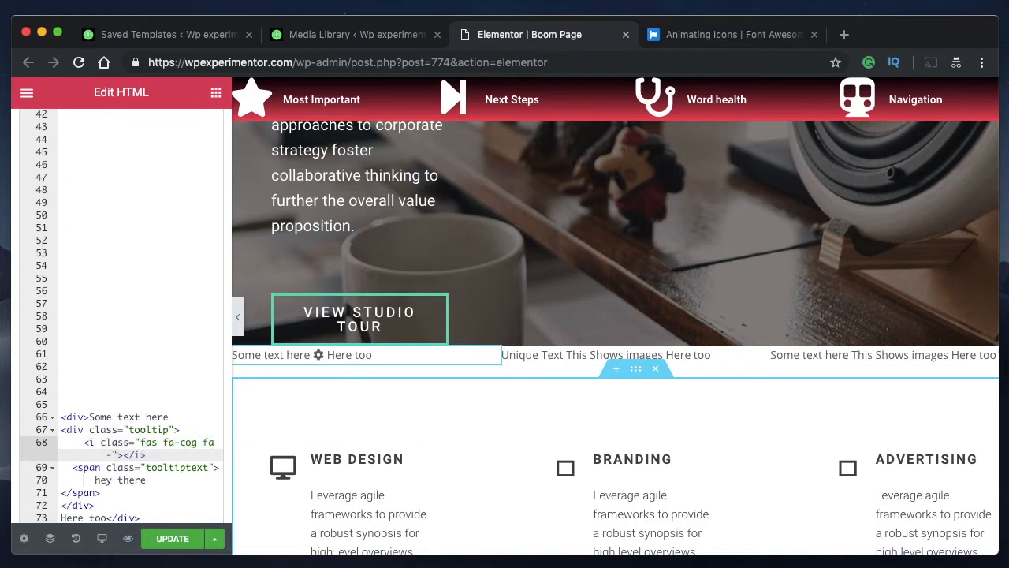
text(-2x)
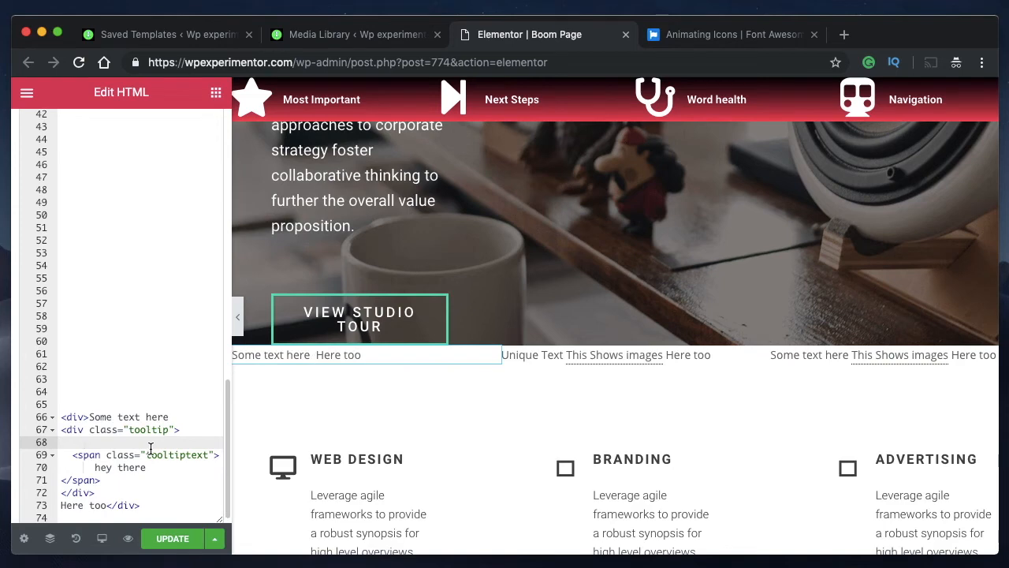
text(Hovv)
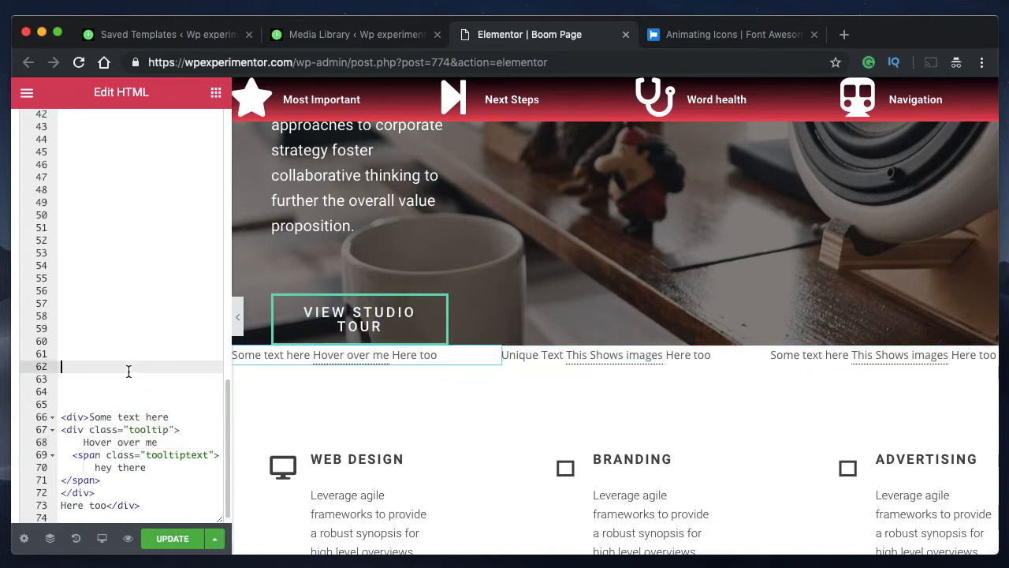
Replace 'hey there' in the tooltiptext span with <i class="fas fa-cog fa-2x"></i>
double_click(119, 467)
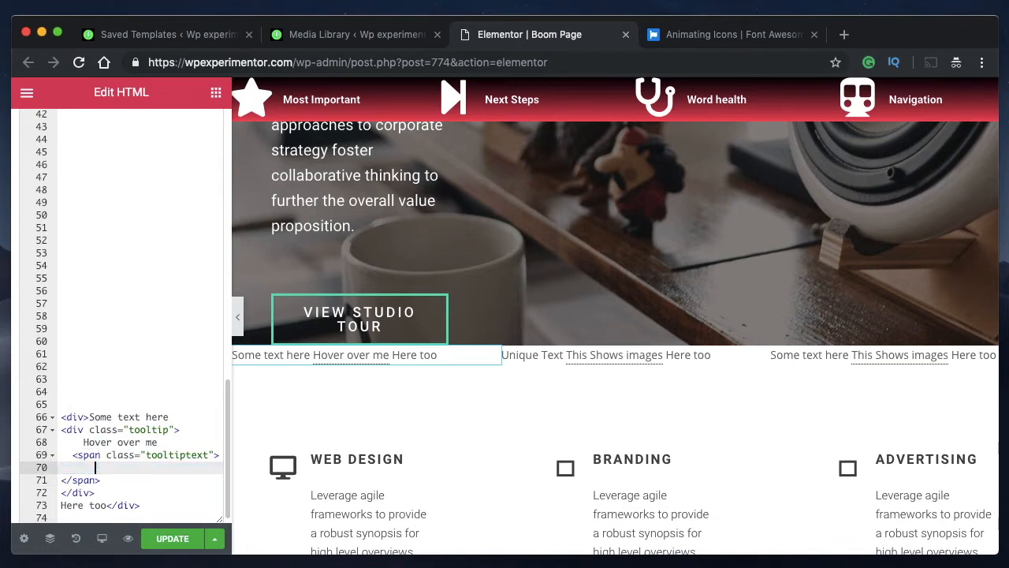
text(<i class="fas fa-cog fa-2x"></i>)
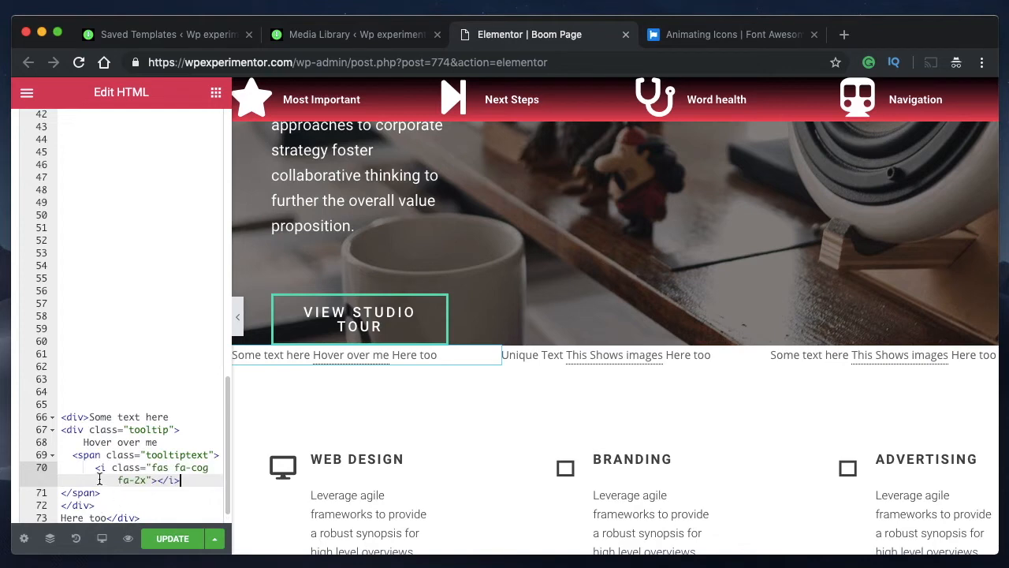
click(356, 459)
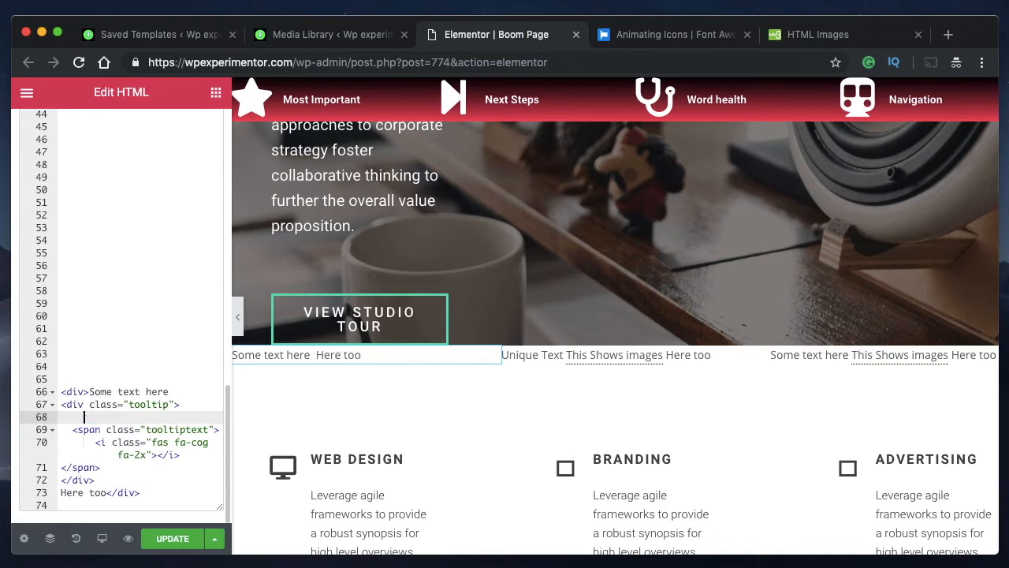
Add a 500×600 px img tag (img_girl.jpg) and copy circle3-1.png's URL from the Media Library
text(<img src="img_girl.jpg" alt="Girl in a jacket" style="width:500px;height:600px;">)
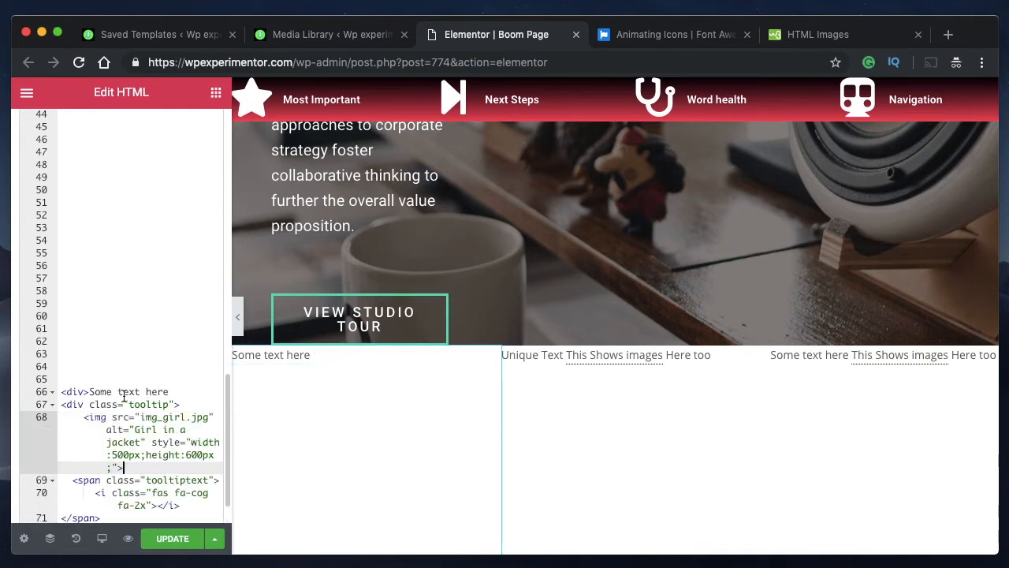
mouse_move(155, 430)
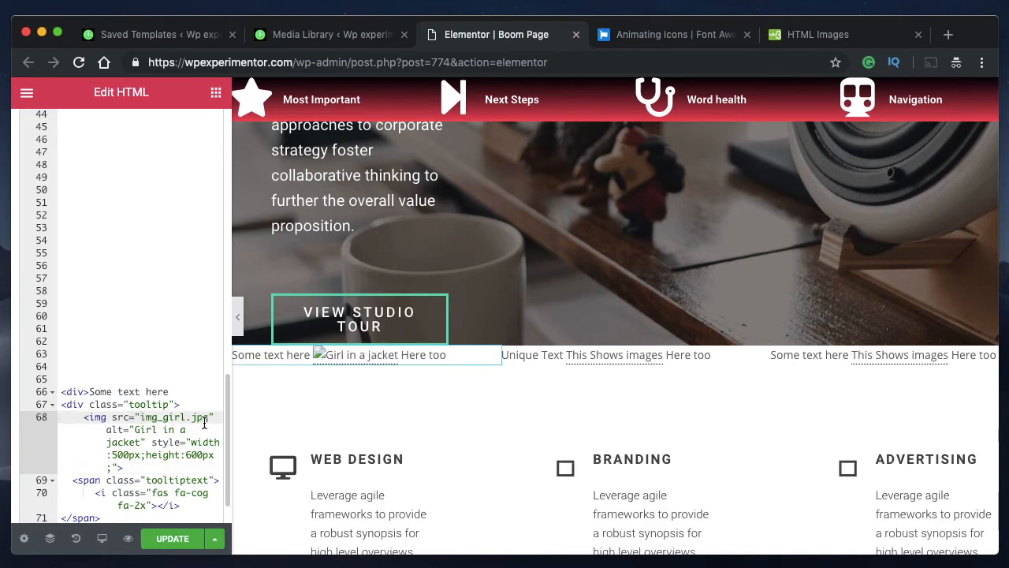
double_click(175, 417)
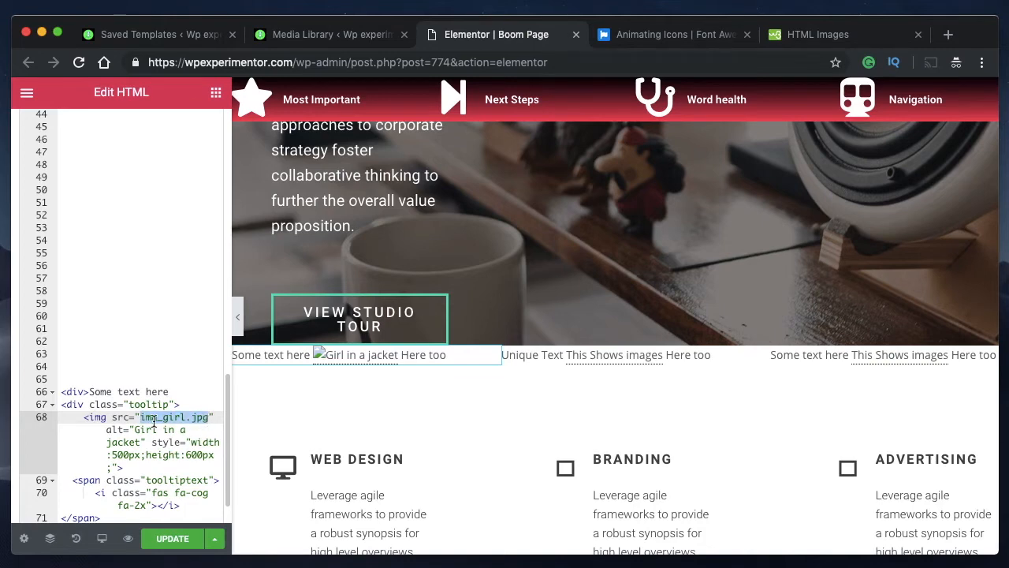
click(144, 417)
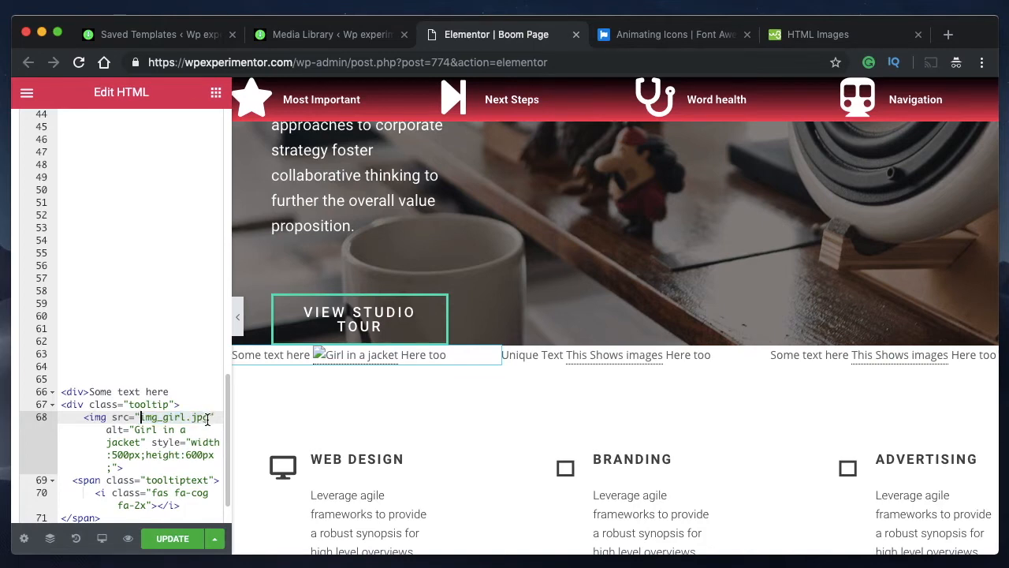
double_click(175, 417)
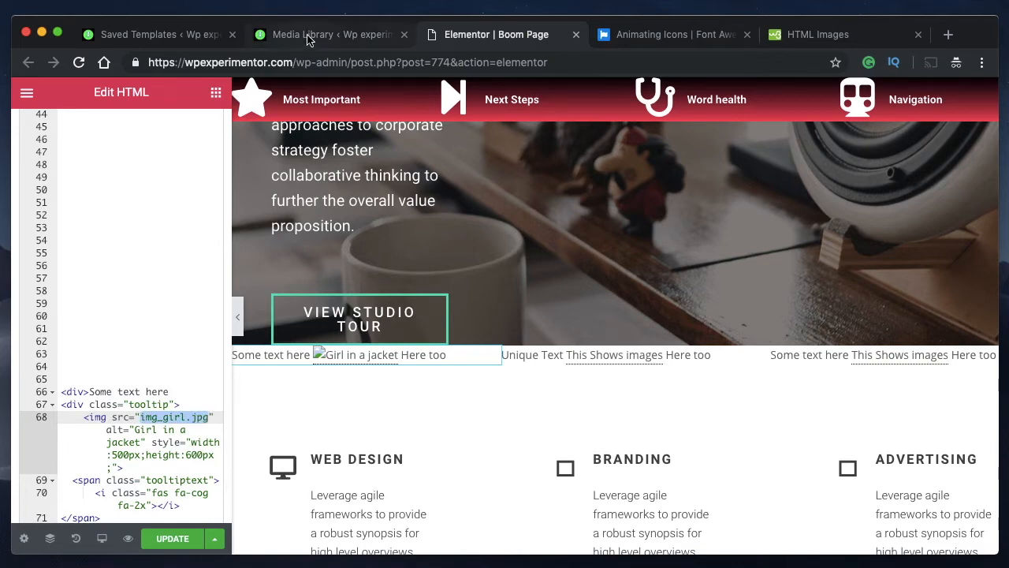
click(329, 34)
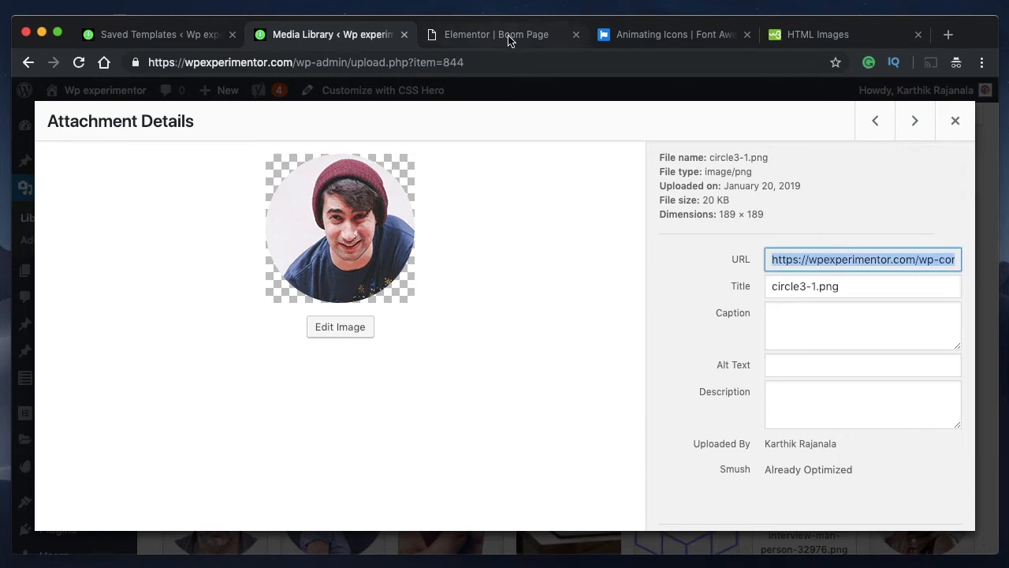
click(497, 34)
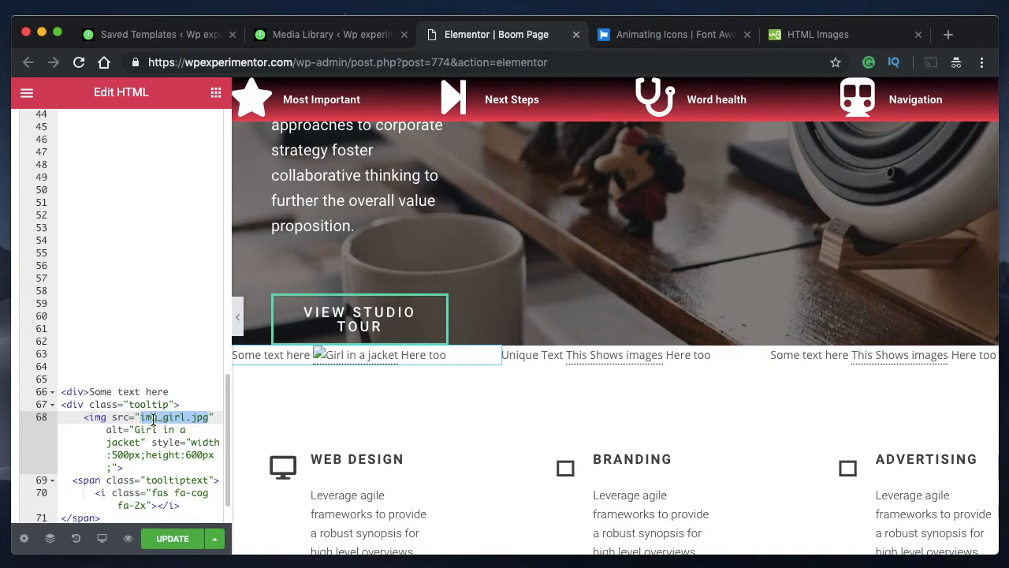
Paste the circle3-1.png upload URL into the img src, then select the img tag
text(https://wpexperimentor.com/wp-content/uploads/2019/01/circle3-1.png)
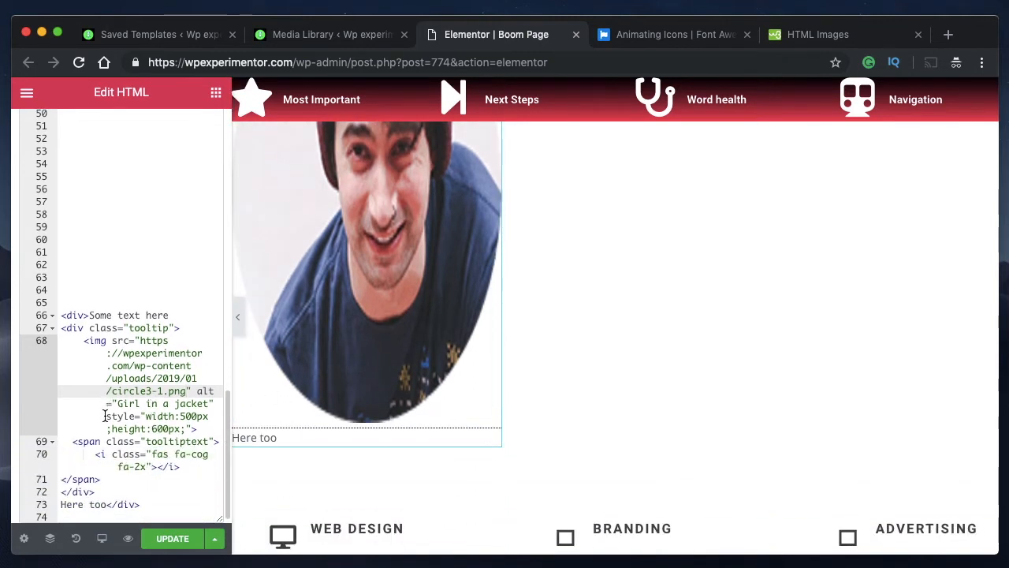
drag(106, 417, 189, 428)
text(Hover over me)
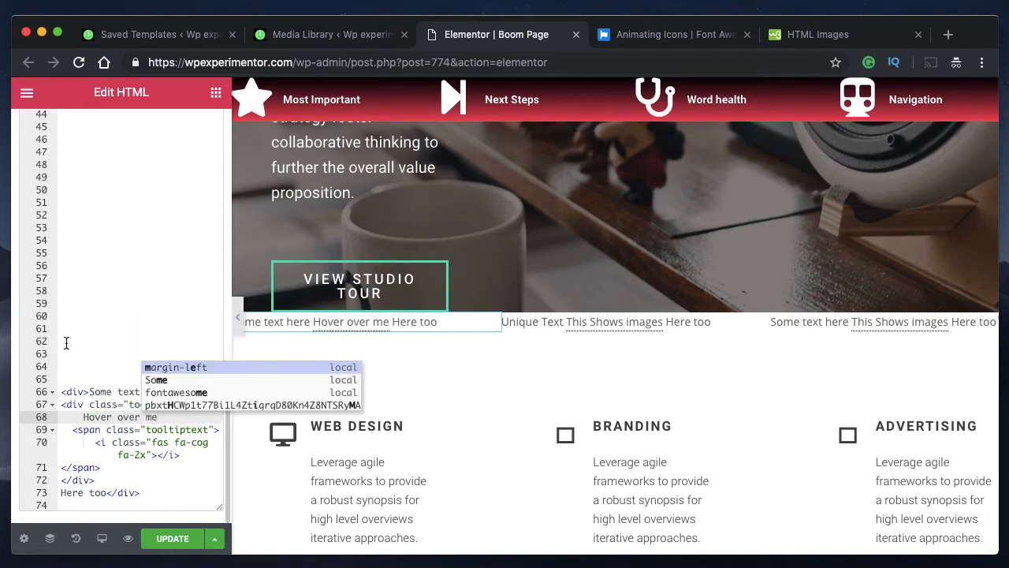
Dismiss the code suggestions and delete the fas fa-cog icon tag from the bubble
click(185, 454)
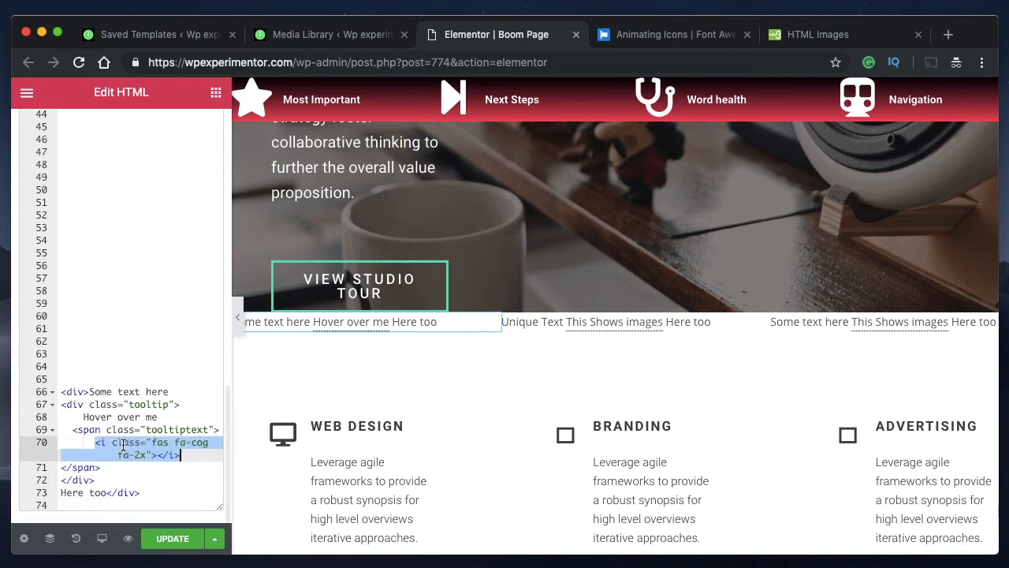
click(94, 443)
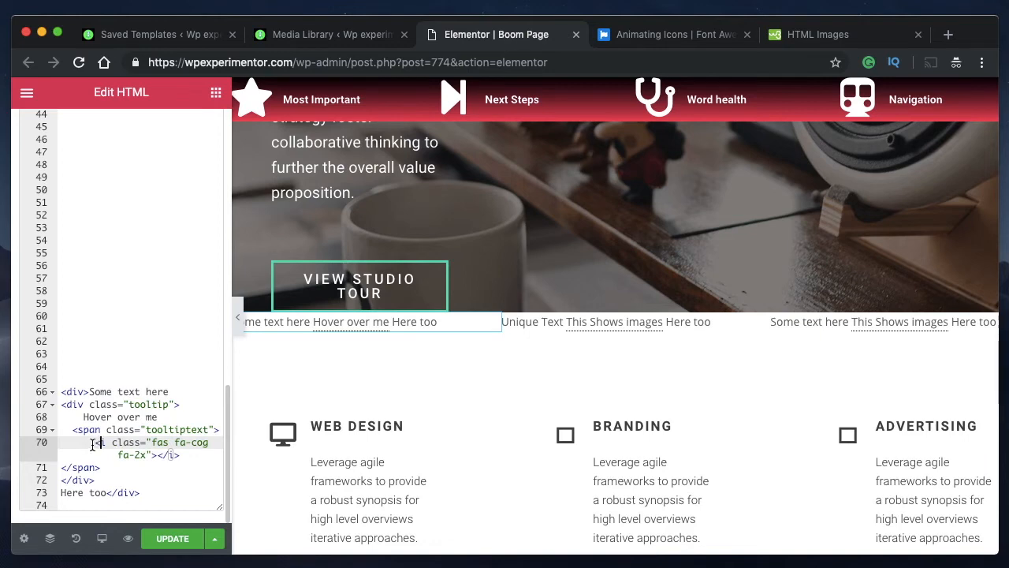
drag(95, 441, 189, 454)
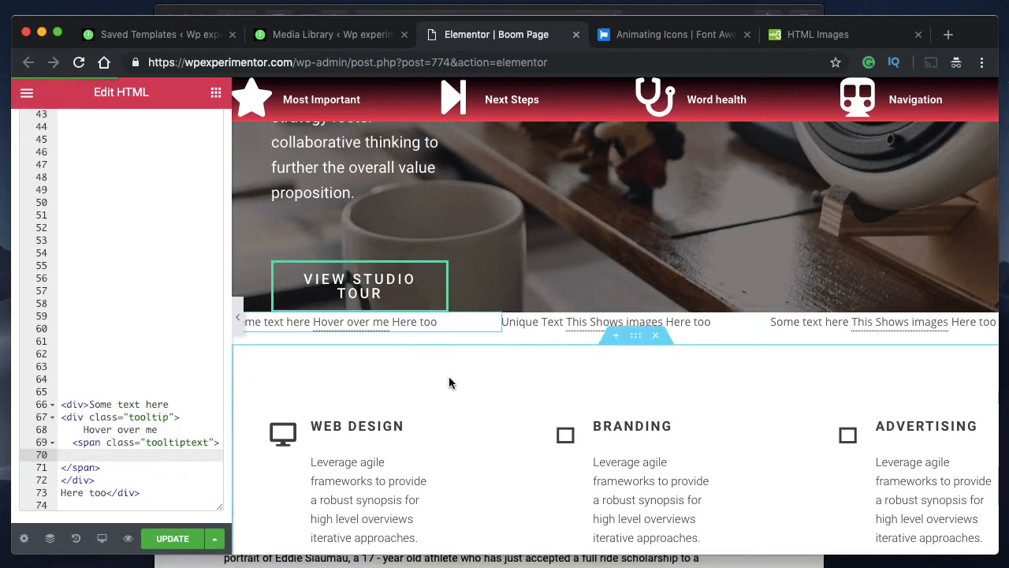
click(171, 538)
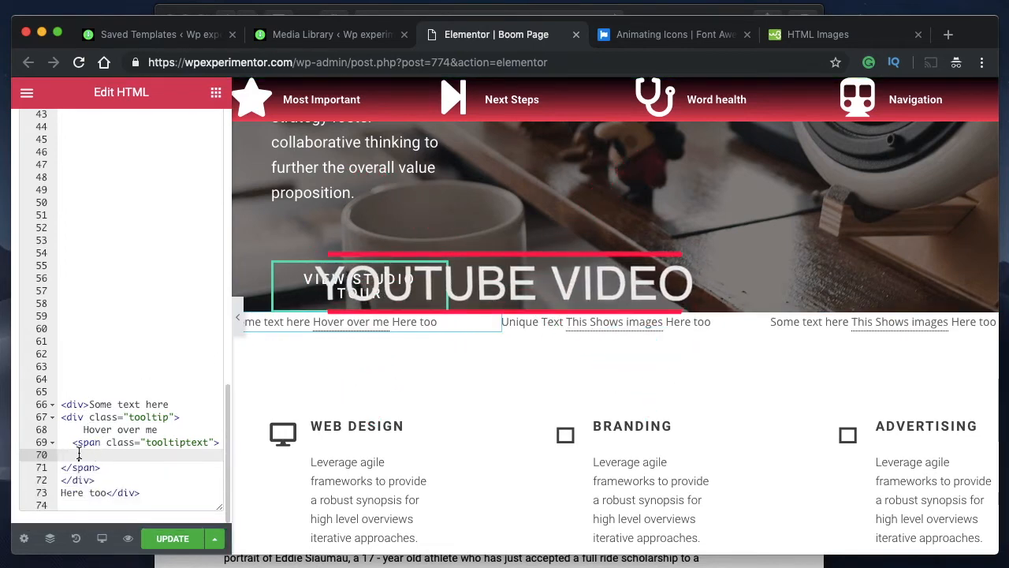
Copy the Lonely Palm Tree video's iframe embed code and close the Embed Video dialog
click(78, 454)
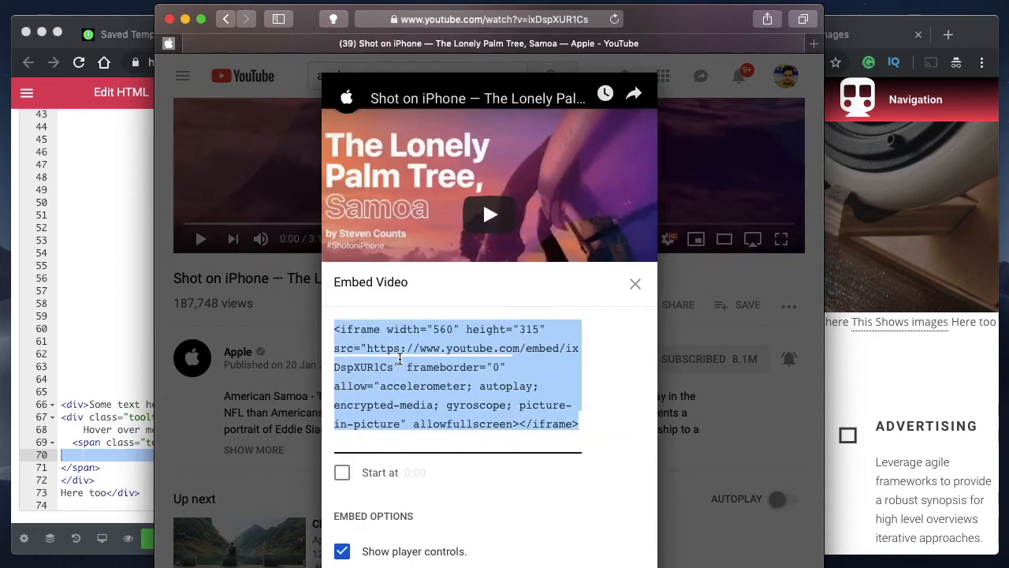
scroll(down, 3)
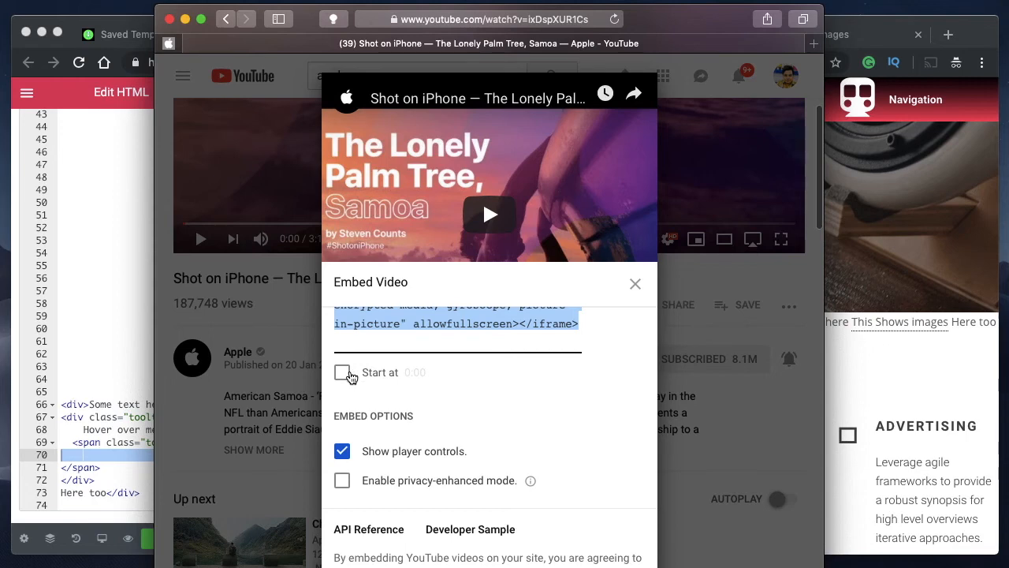
mouse_move(360, 442)
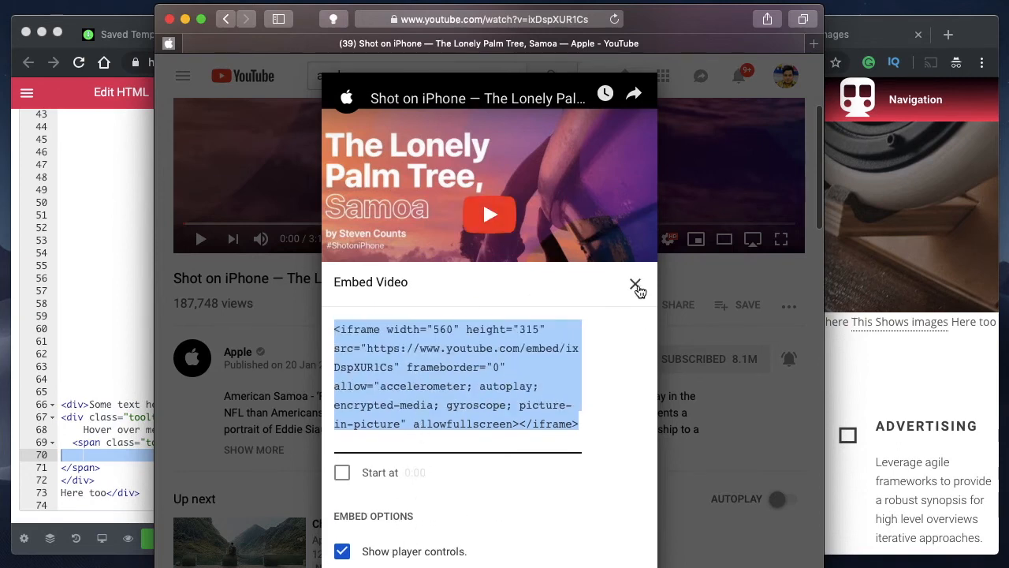
click(633, 282)
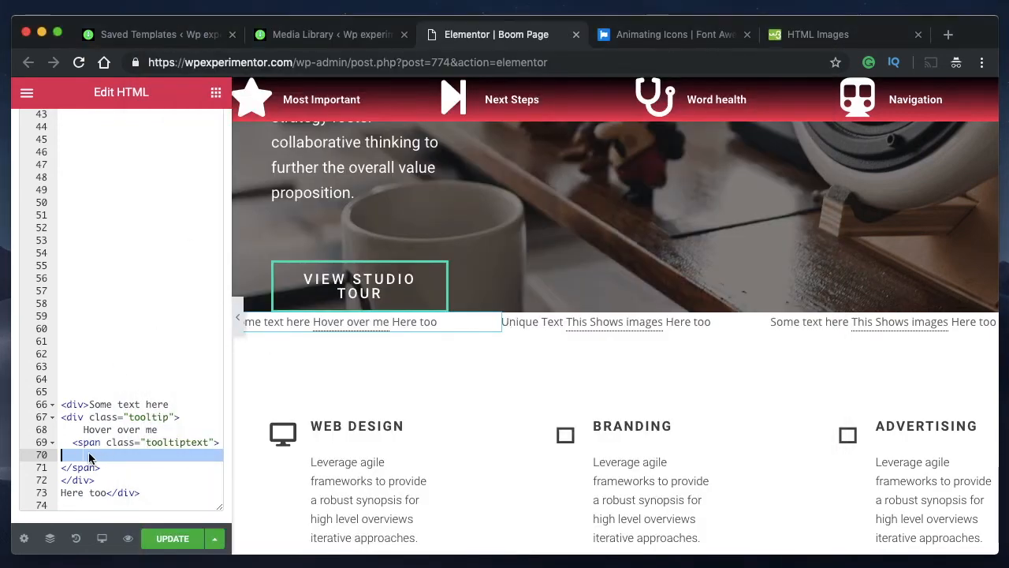
Paste the YouTube iframe code into the empty tooltiptext span line
text(<iframe width="560" height="315" src="https://www.youtube.com/embed/ixDspXUR1Cs" frameborder="0" allow="accelerometer;)
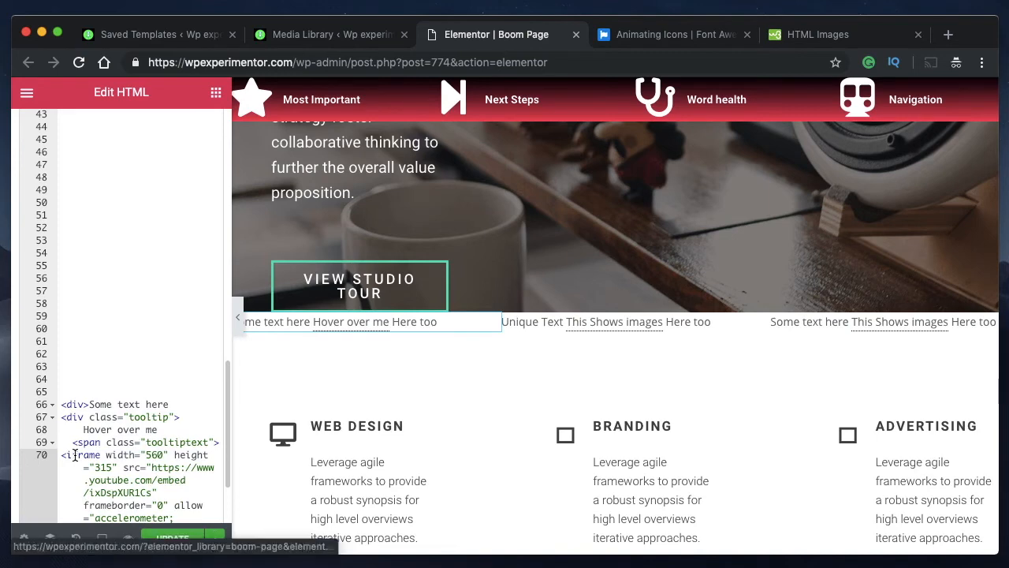
click(366, 322)
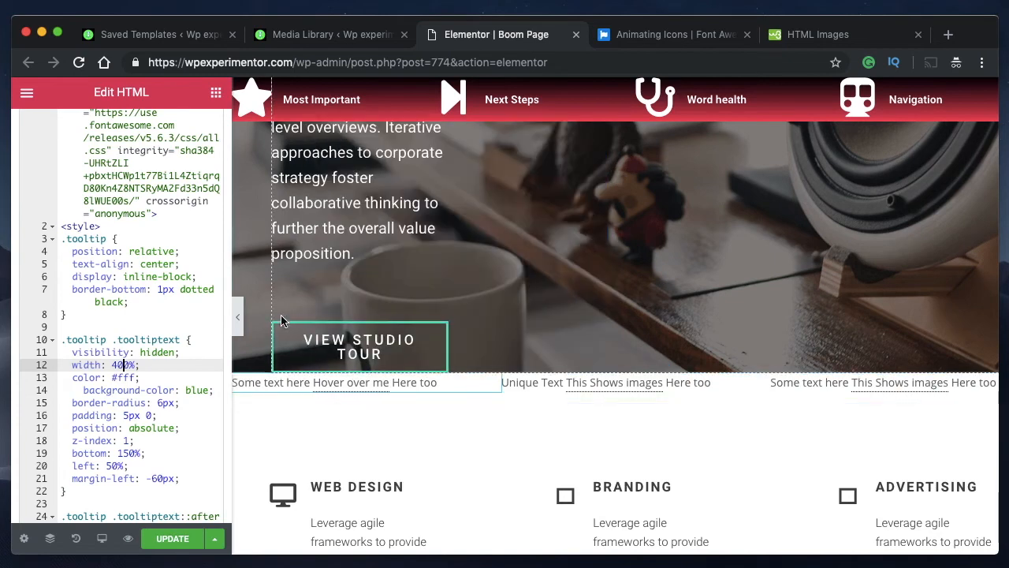
Preview the page, hover the tooltip to play the embedded video, then restore the panel
click(237, 317)
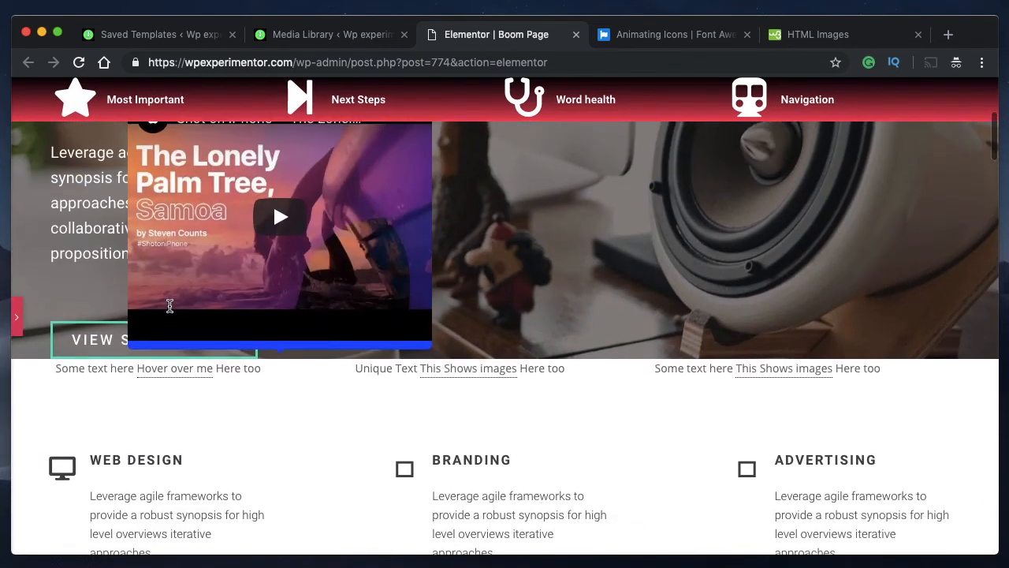
click(279, 217)
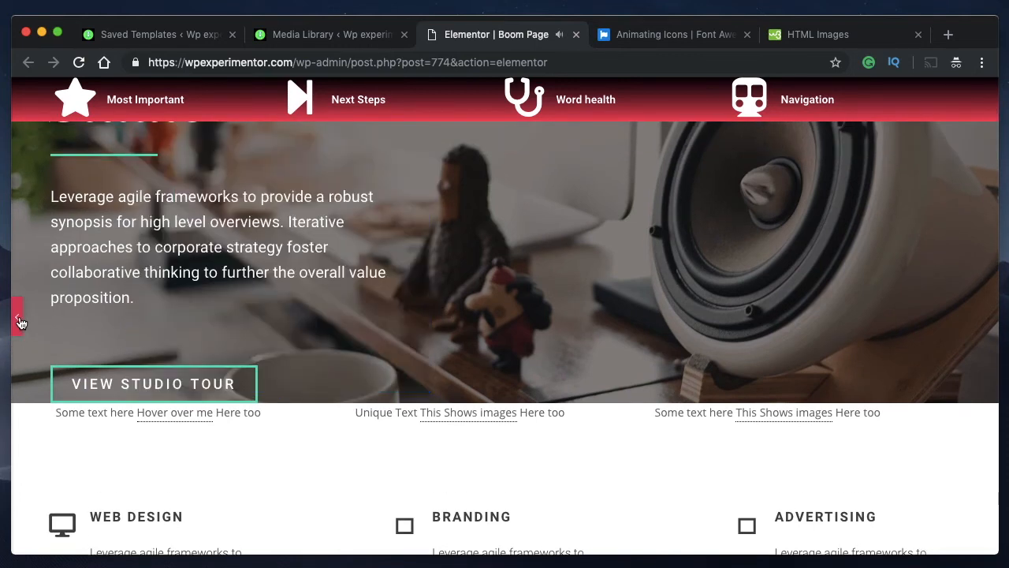
click(17, 319)
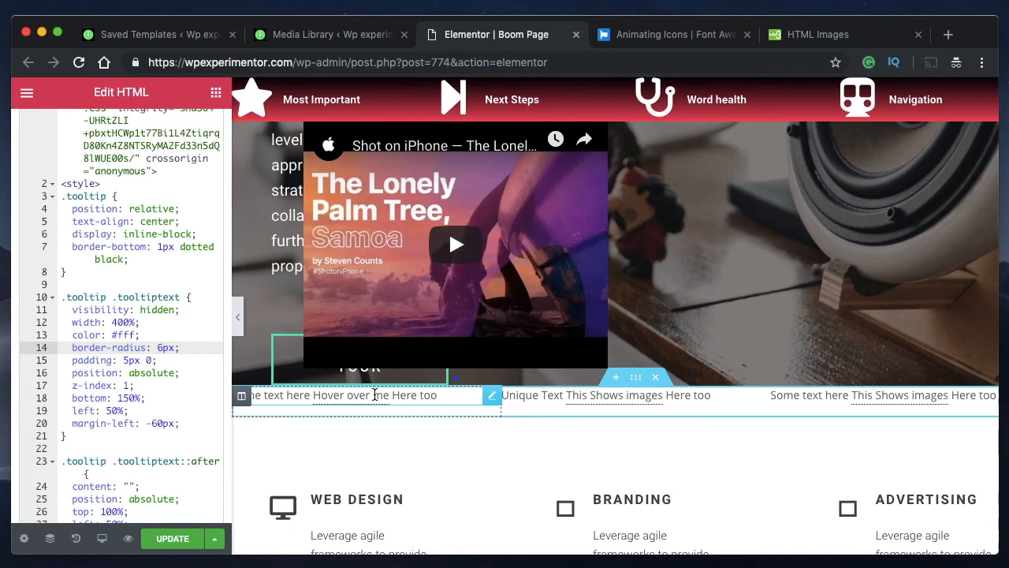
scroll(down, 3)
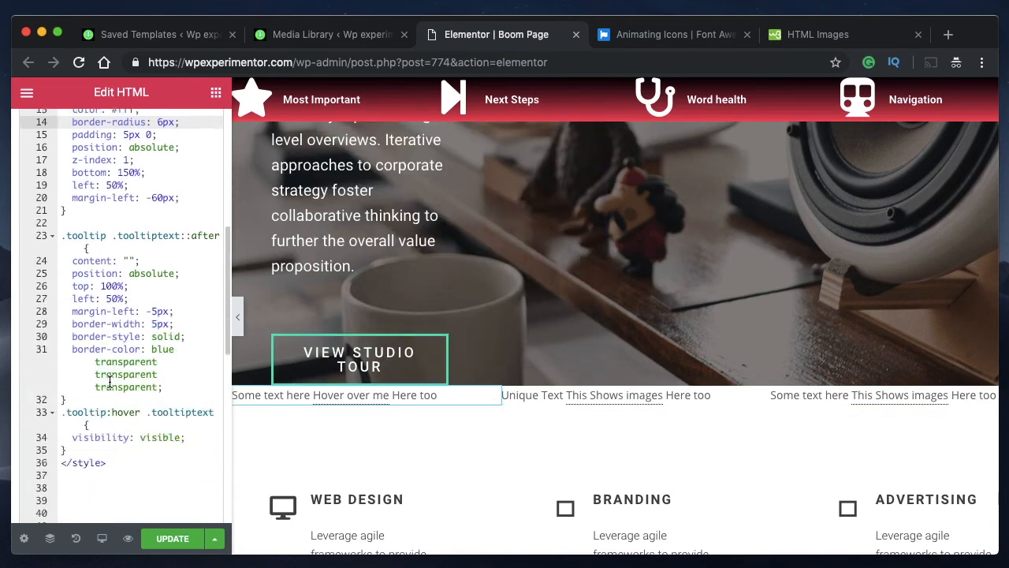